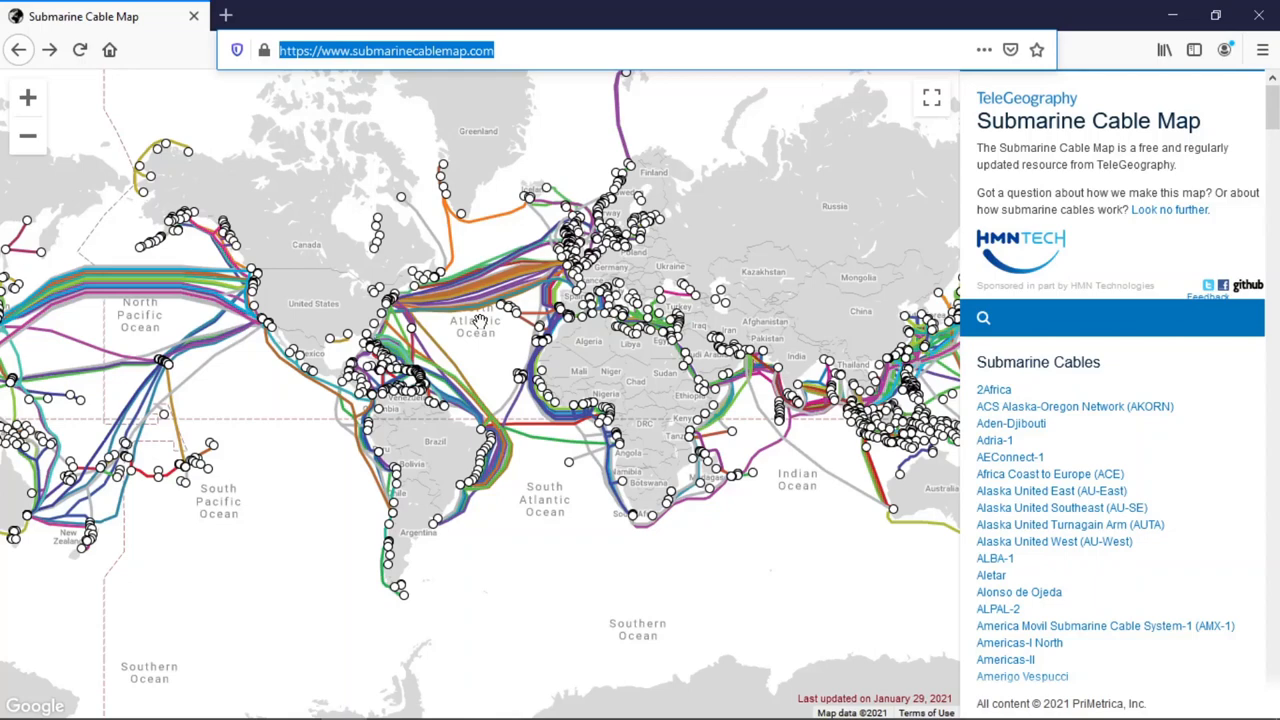
{"action": "mouse_move", "coordinate": [527, 295]}
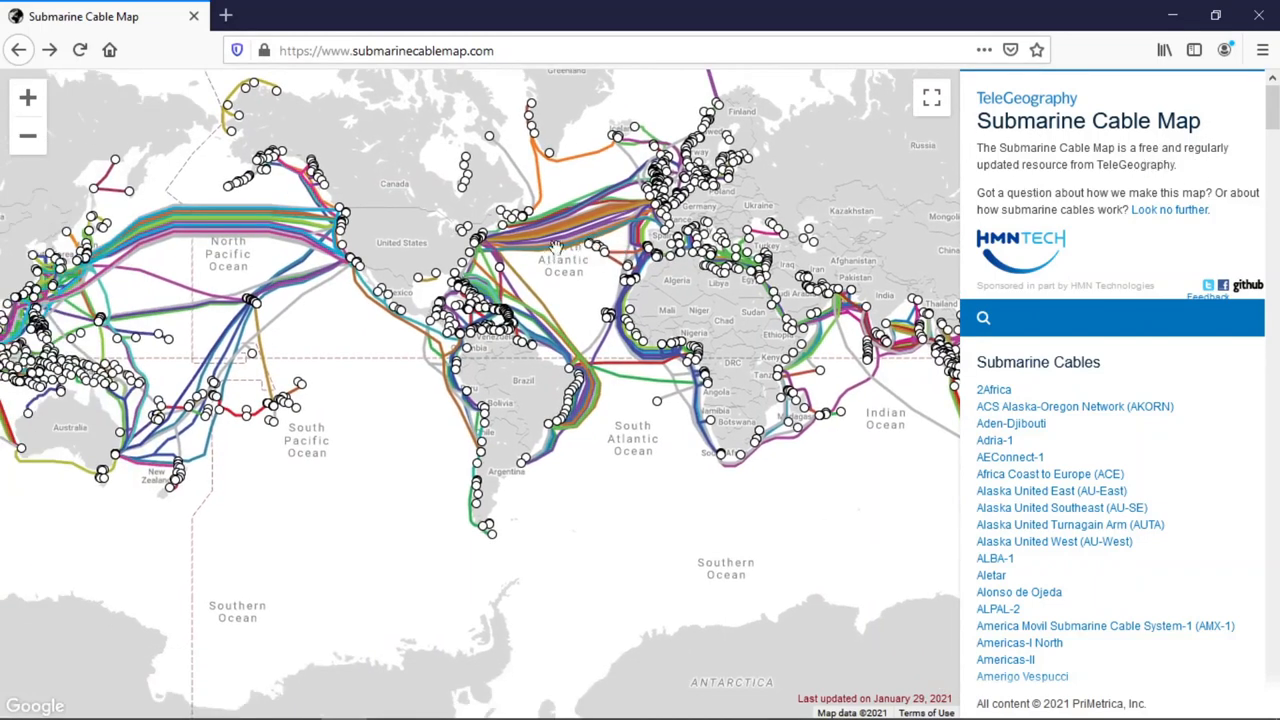
{"action": "mouse_move", "coordinate": [685, 280]}
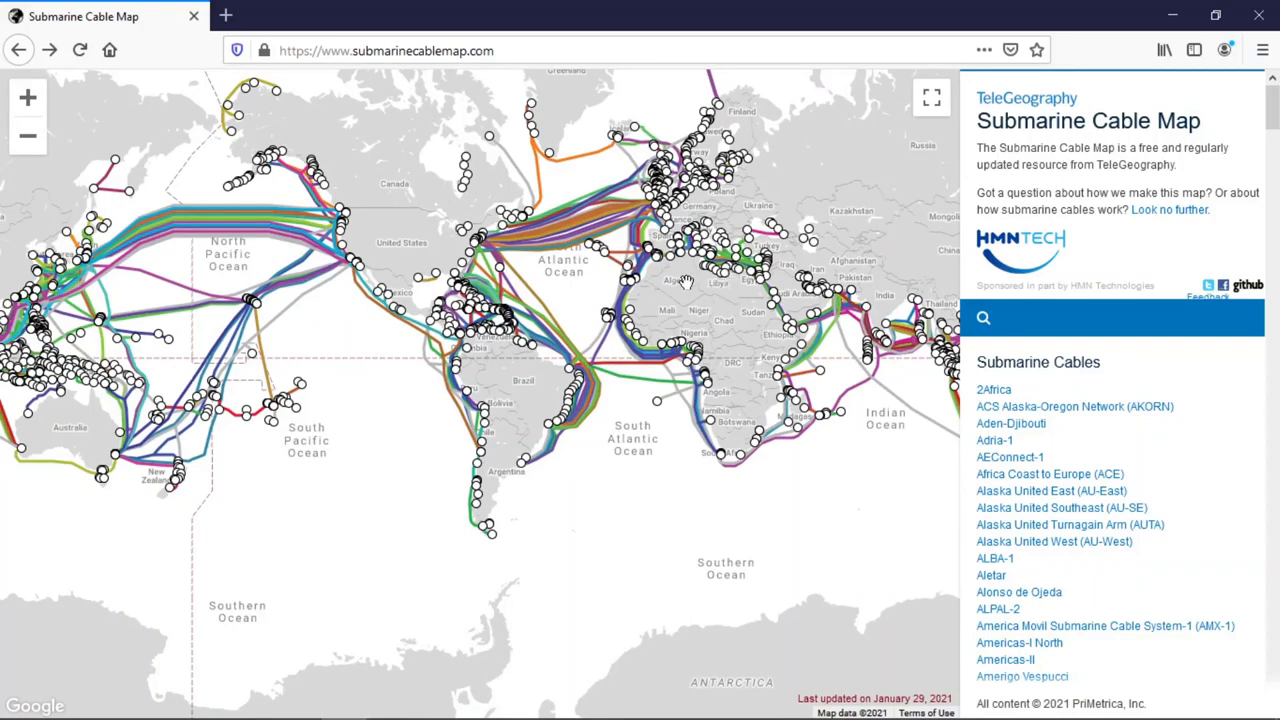
{"action": "mouse_move", "coordinate": [705, 275]}
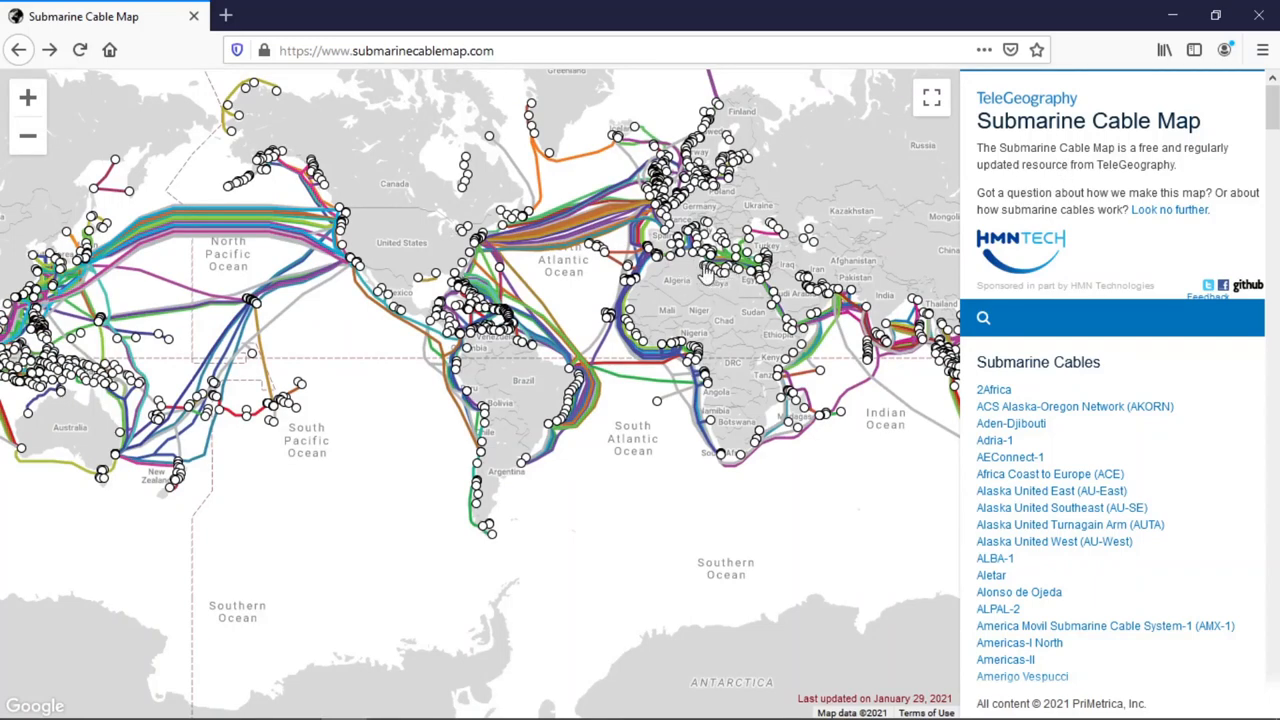
{"action": "mouse_move", "coordinate": [1248, 292]}
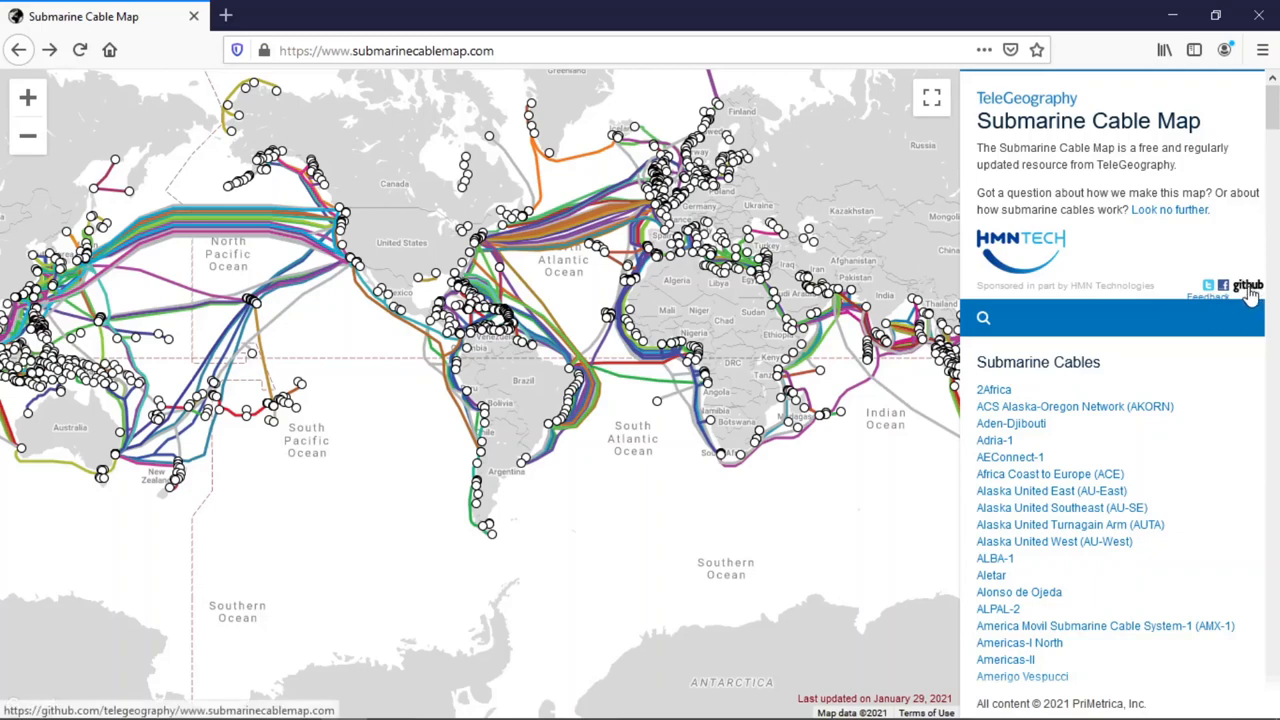
- Follow the GitHub link, scroll to the download section, and view the raw Submarine Cables GeoJSON
{"action": "left_click", "coordinate": [1248, 285]}
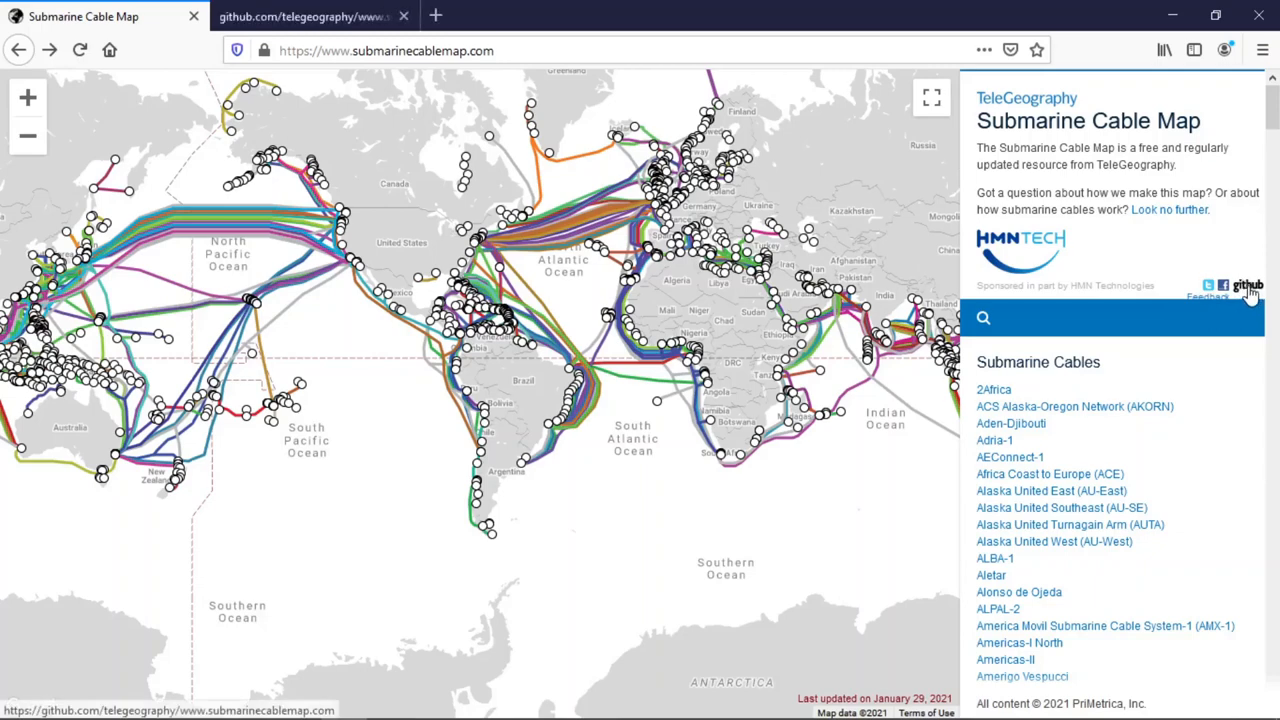
{"action": "left_click", "coordinate": [310, 16]}
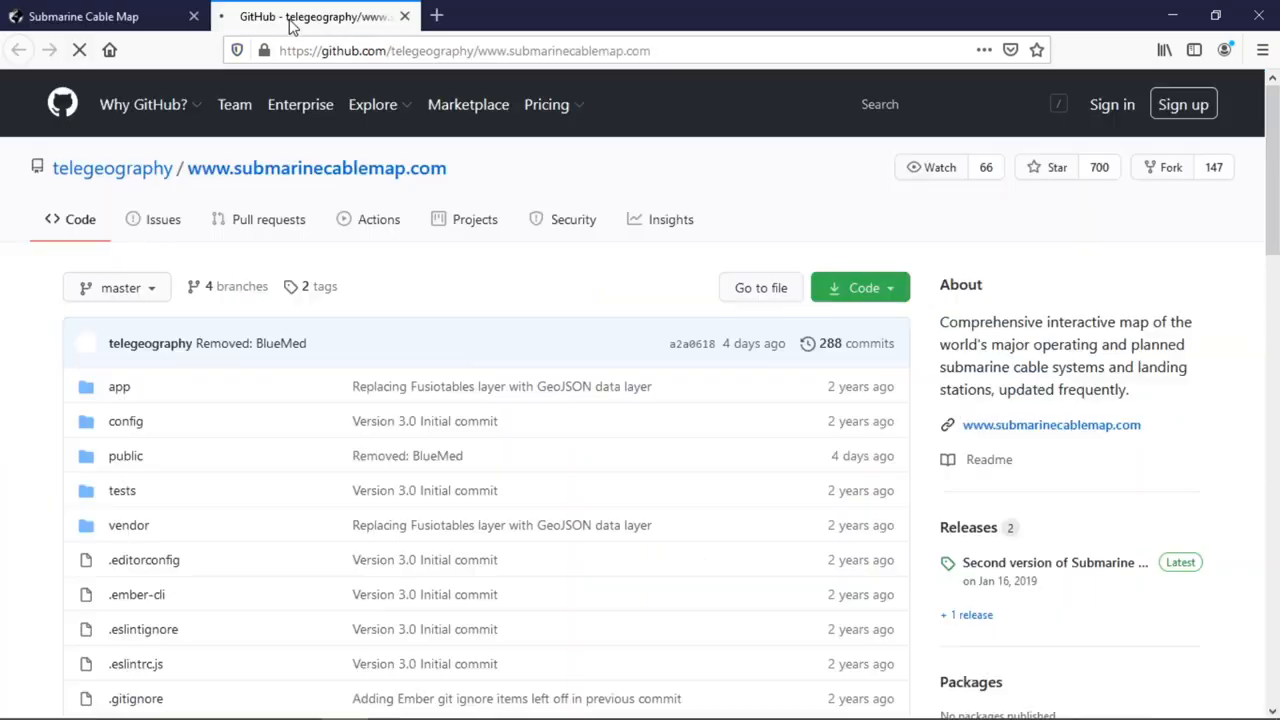
{"action": "scroll", "scroll_direction": "down", "scroll_amount": 3}
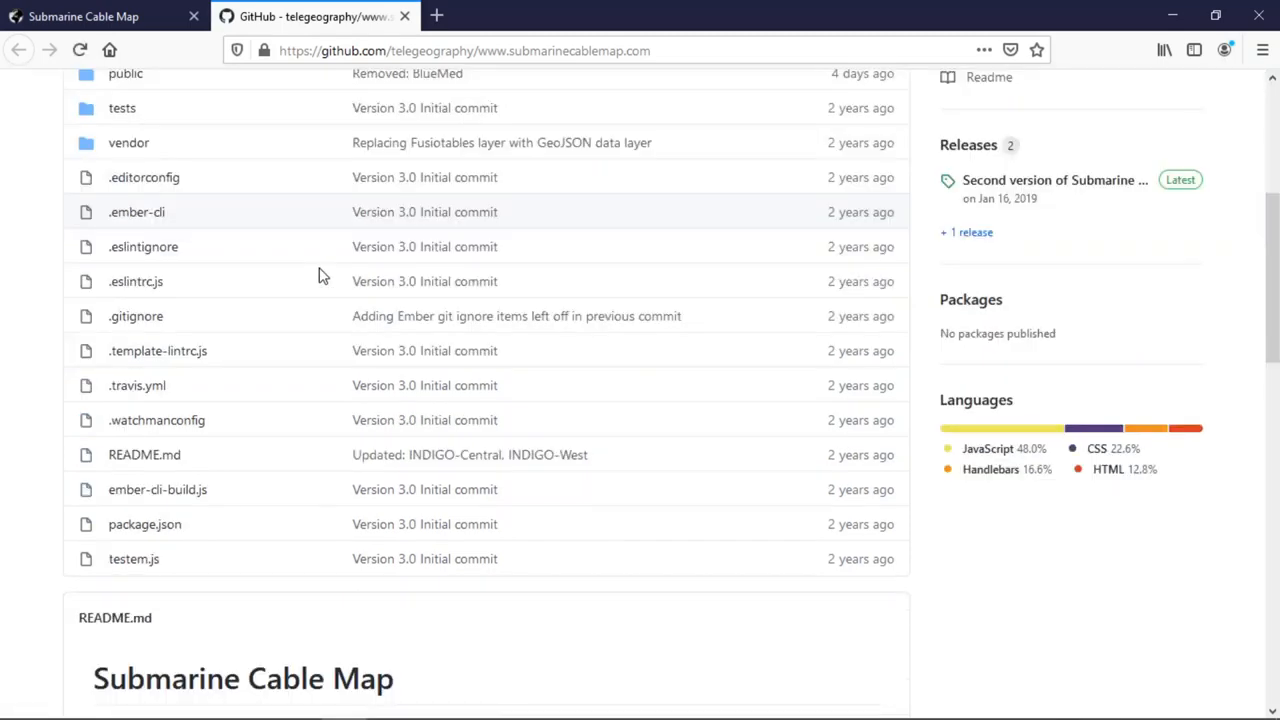
{"action": "scroll", "scroll_direction": "down", "scroll_amount": 3}
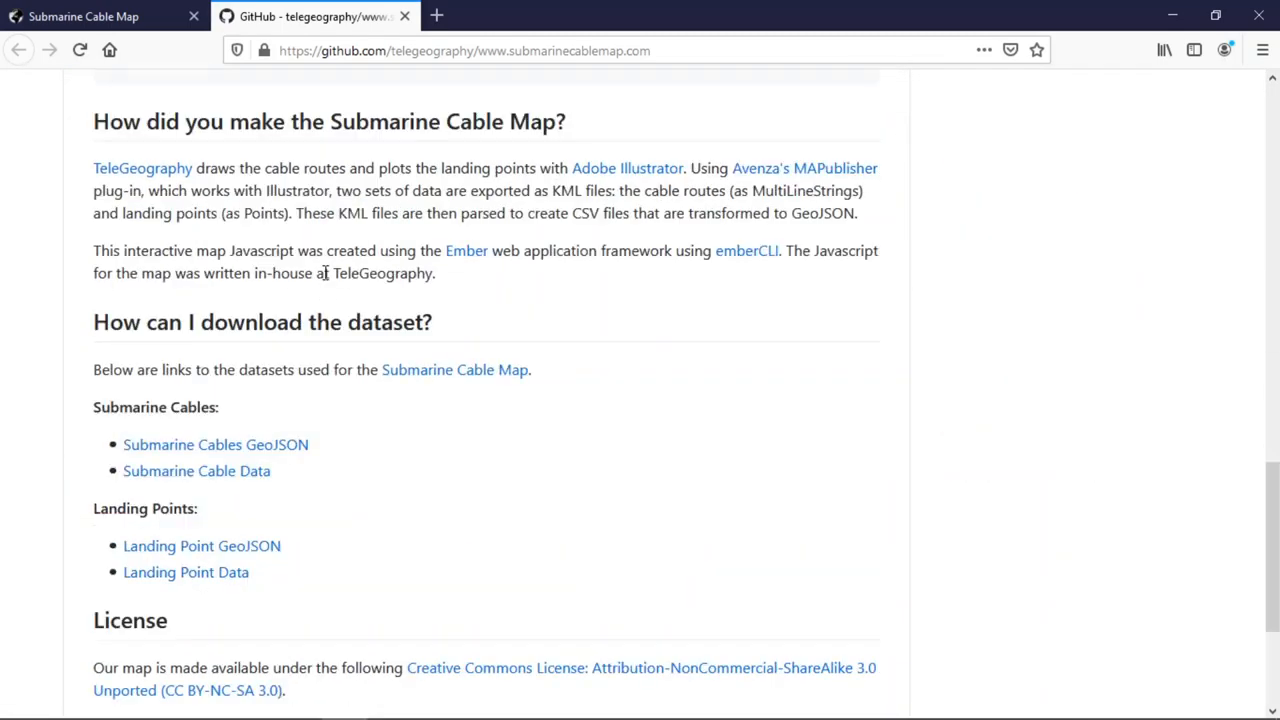
{"action": "scroll", "scroll_direction": "down", "scroll_amount": 3}
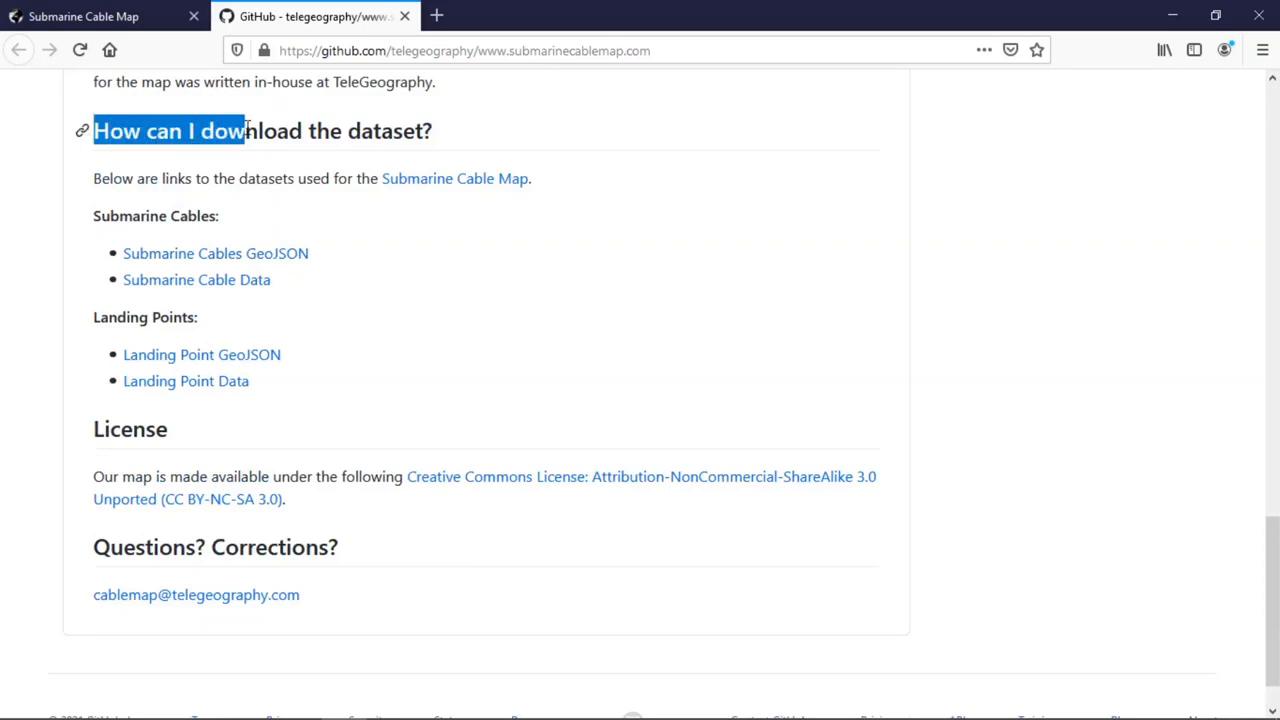
{"action": "left_click", "coordinate": [255, 237]}
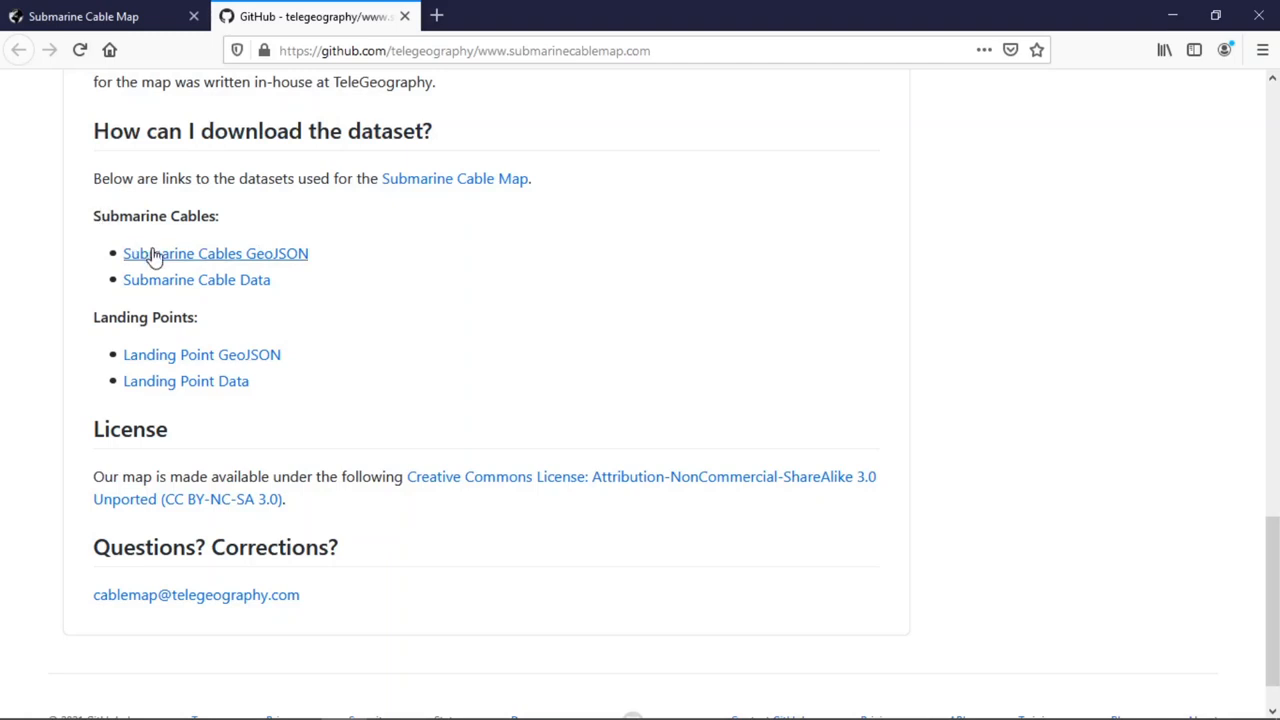
{"action": "mouse_move", "coordinate": [210, 253]}
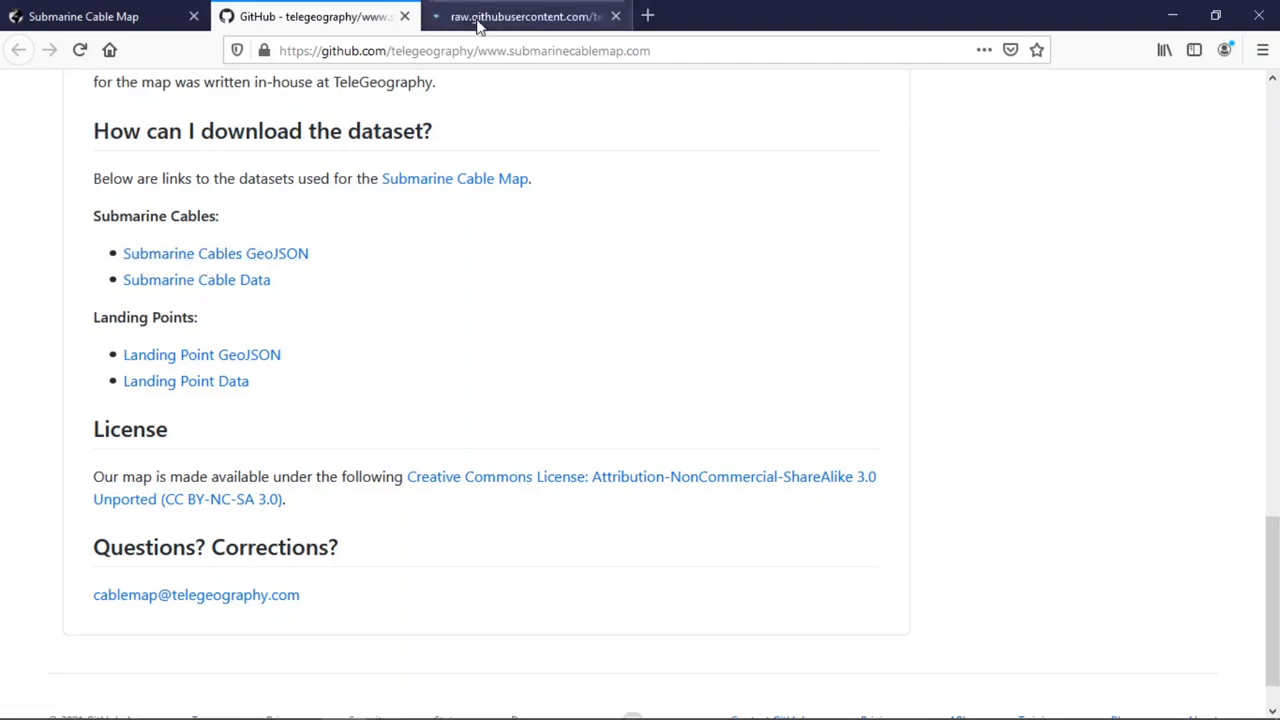
{"action": "left_click", "coordinate": [520, 16]}
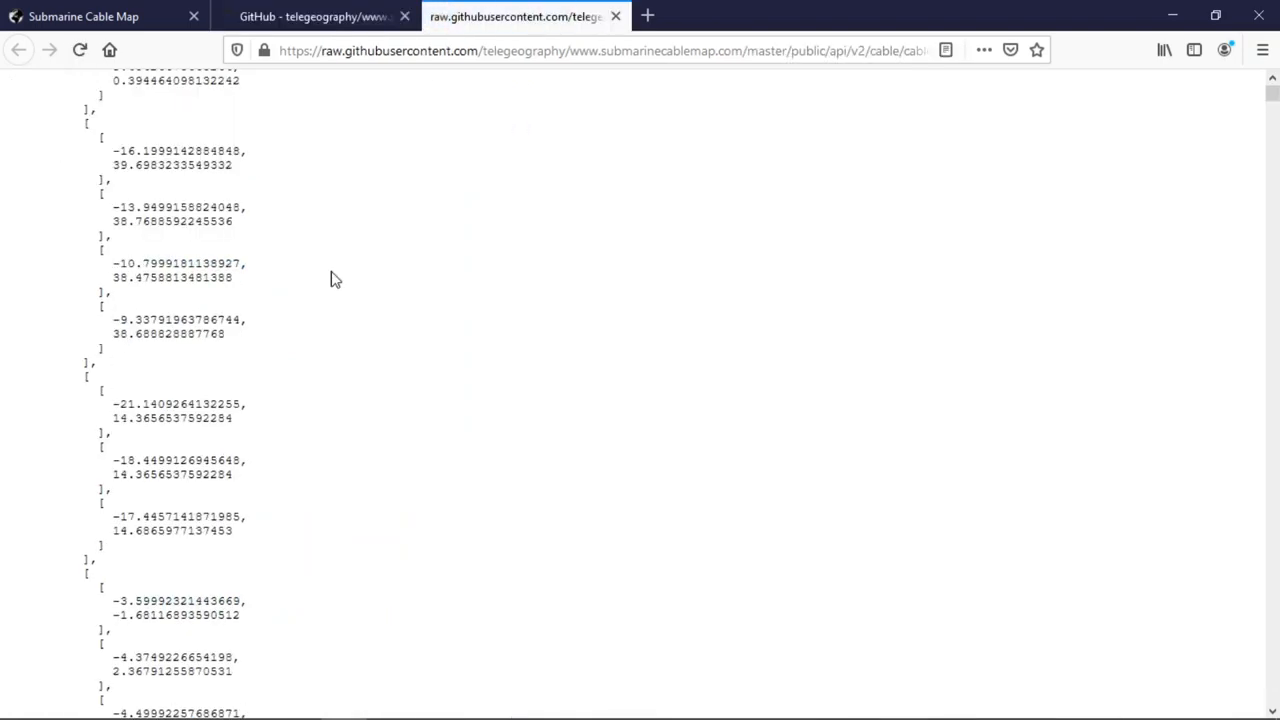
{"action": "scroll", "scroll_direction": "down", "scroll_amount": 3}
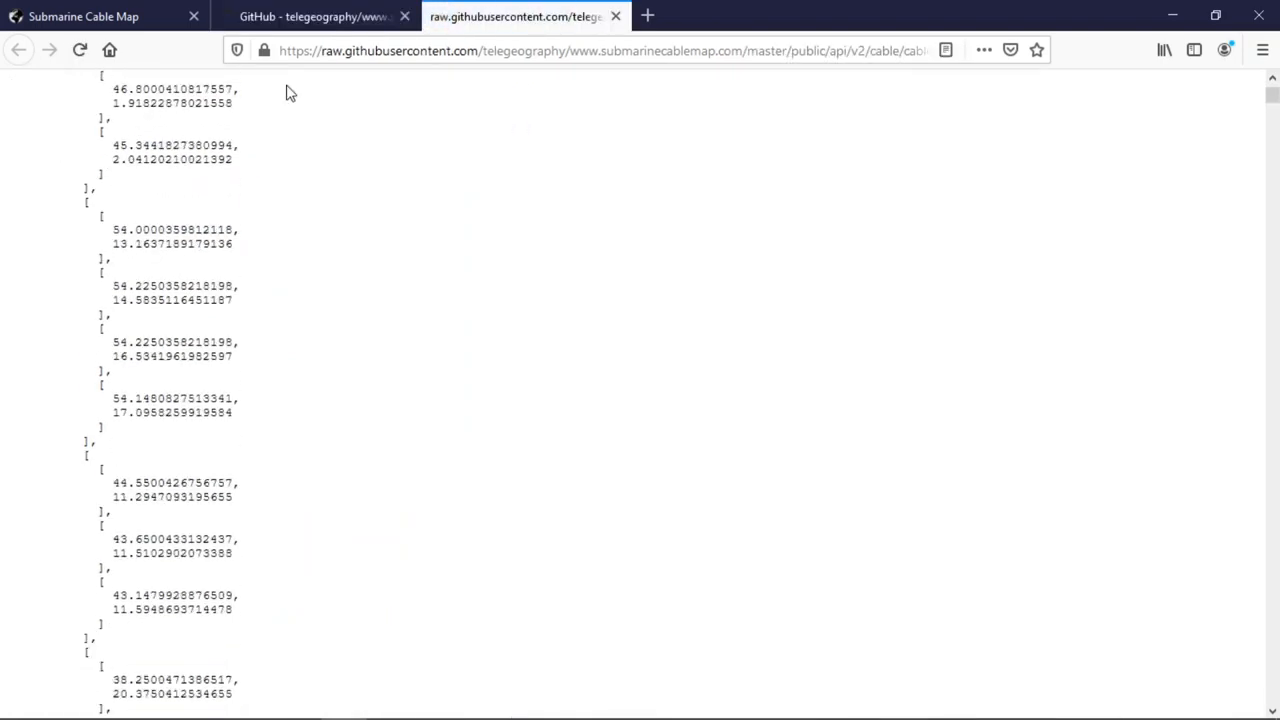
- Copy the link address of the Submarine Cables GeoJSON
{"action": "right_click", "coordinate": [216, 253]}
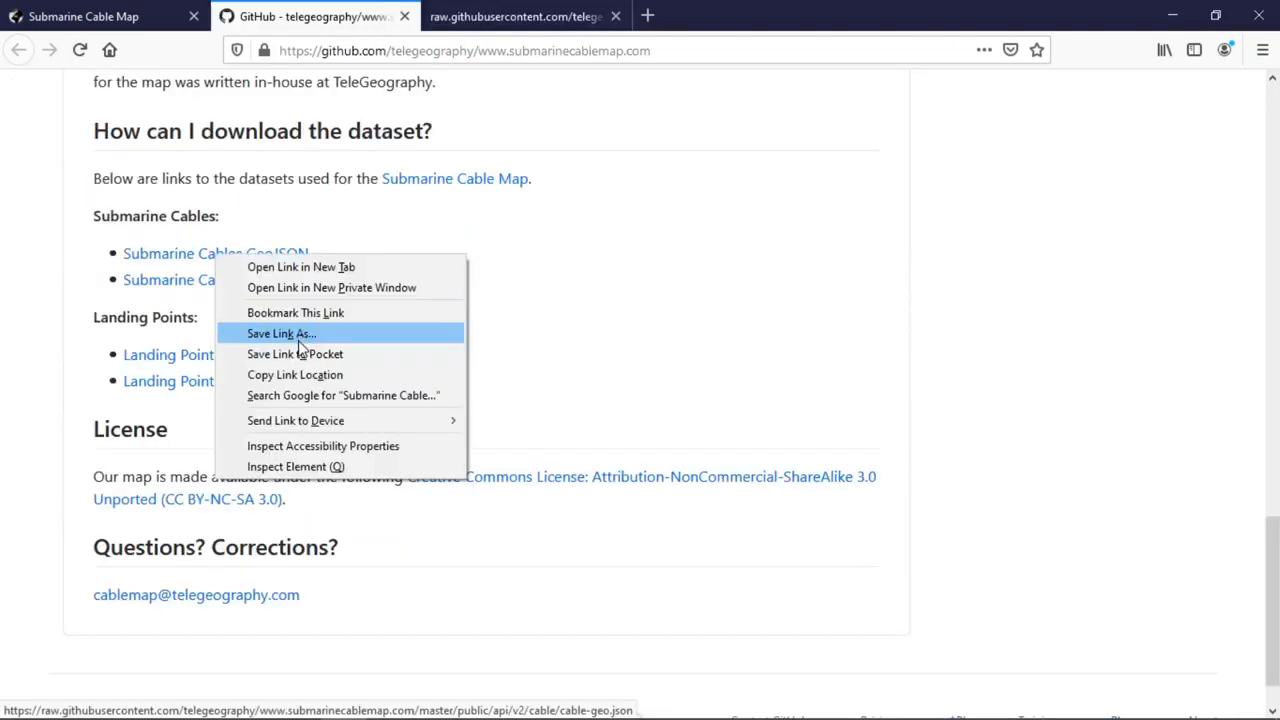
{"action": "mouse_move", "coordinate": [294, 374]}
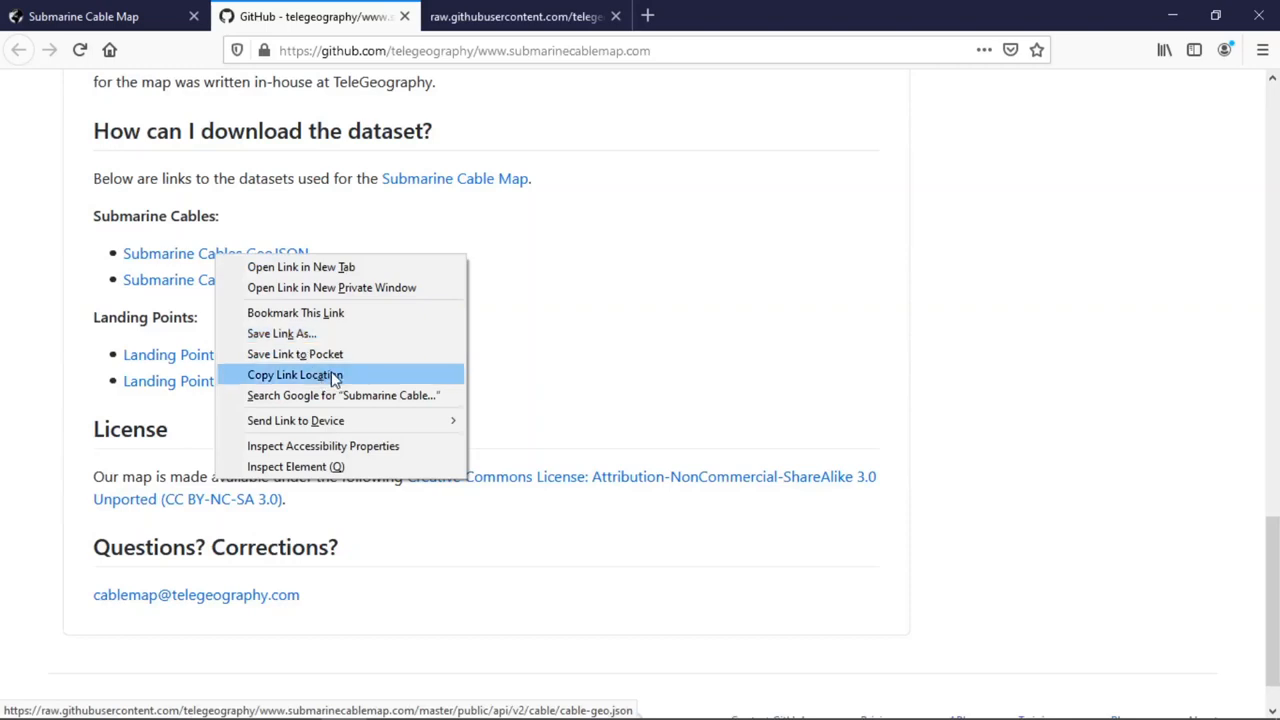
{"action": "left_click", "coordinate": [294, 374]}
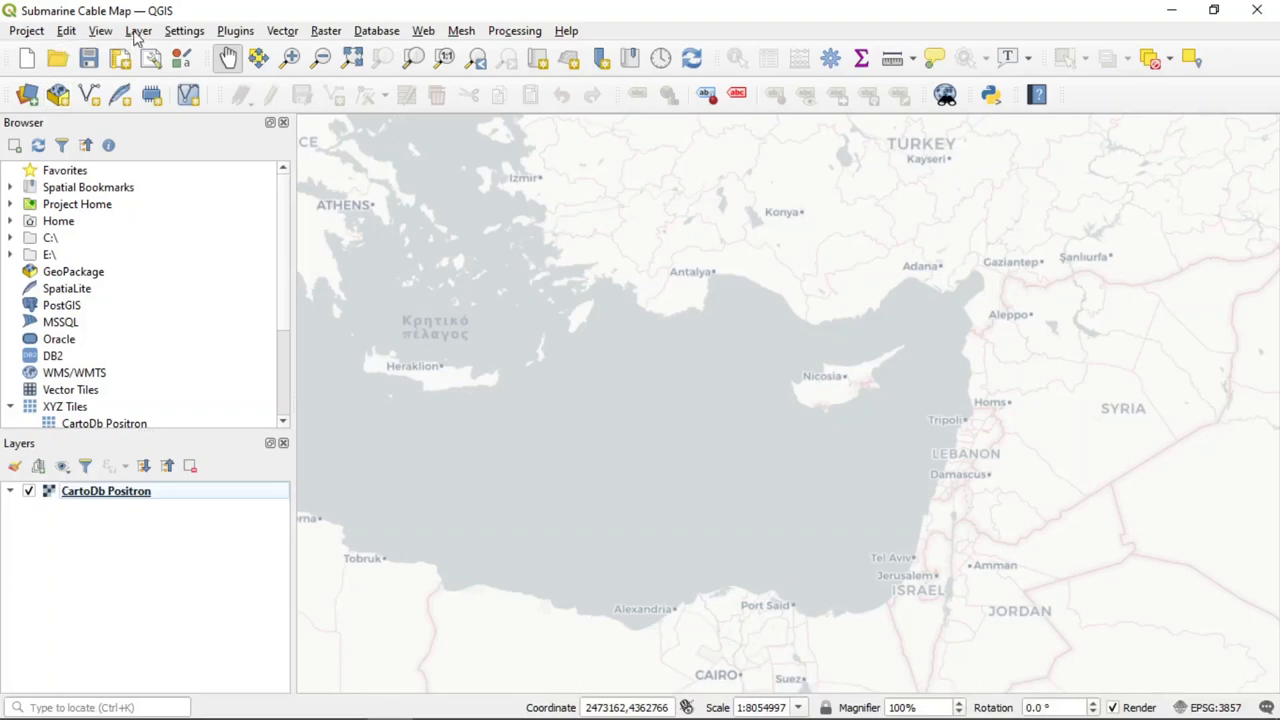
- Add the raw GitHub cables URL as an HTTP(S) GeoJSON vector layer
{"action": "left_click", "coordinate": [138, 30]}
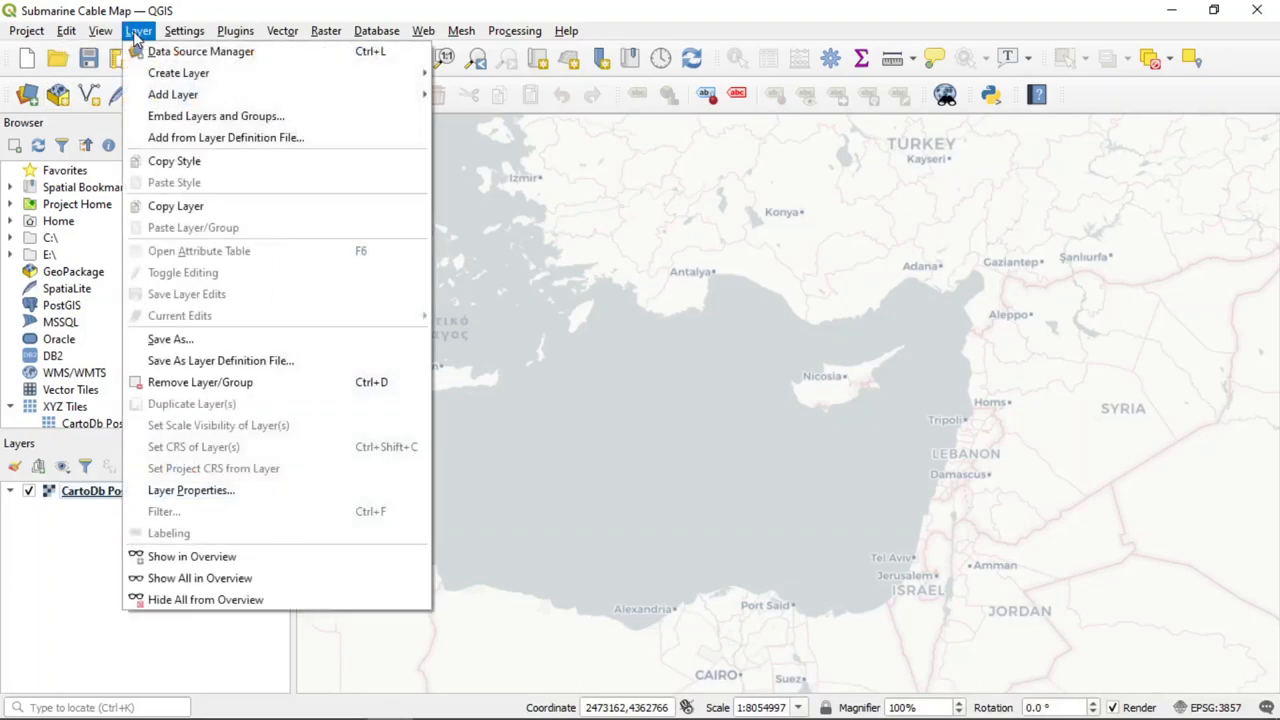
{"action": "mouse_move", "coordinate": [173, 94]}
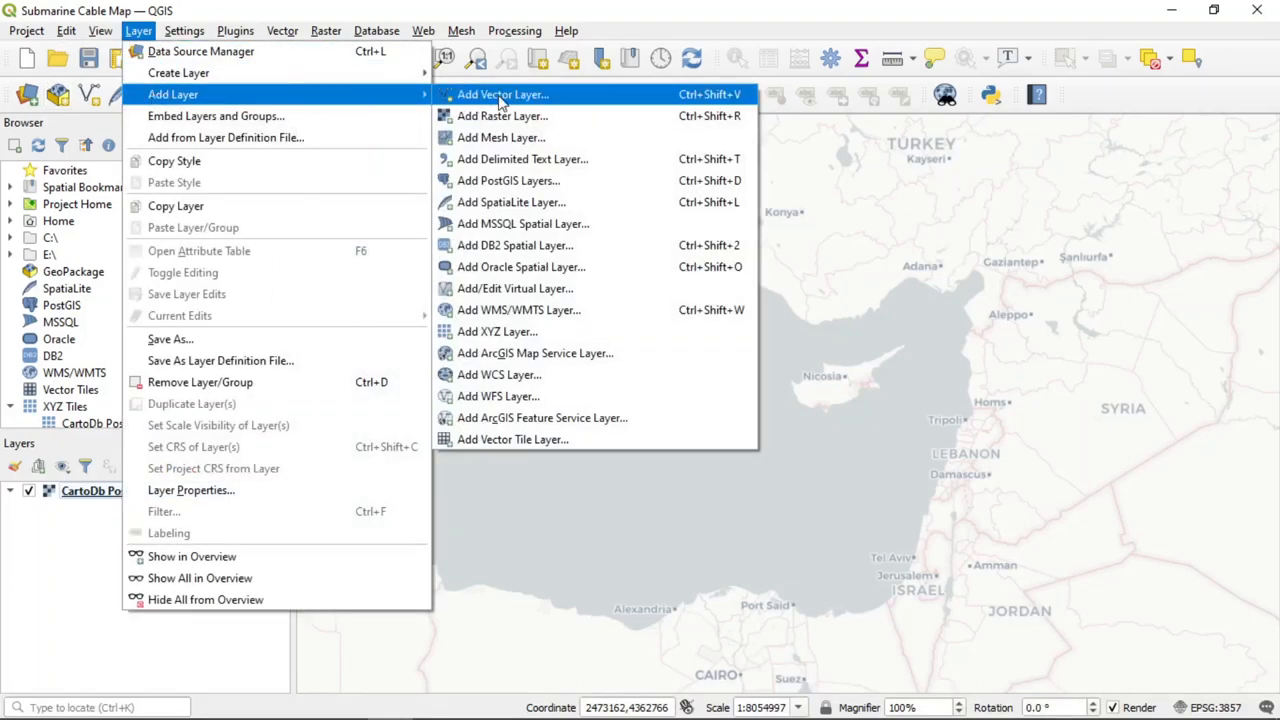
{"action": "left_click", "coordinate": [502, 94]}
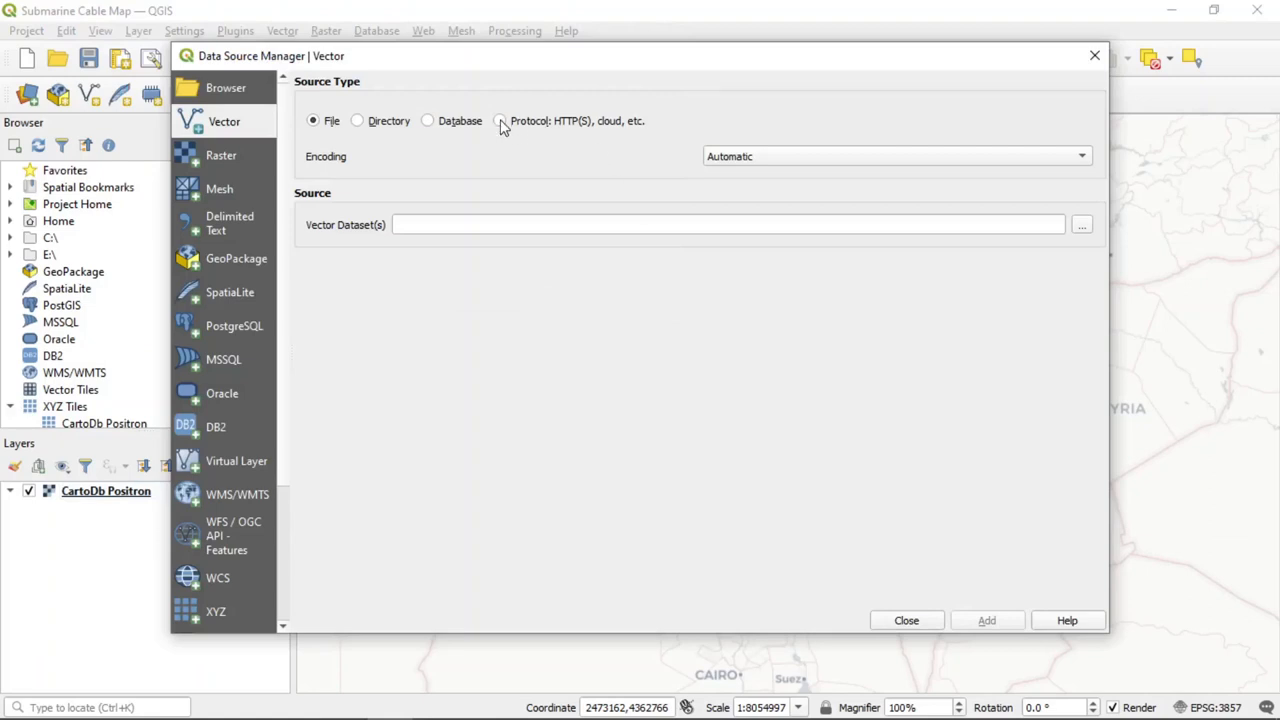
{"action": "left_click", "coordinate": [499, 120]}
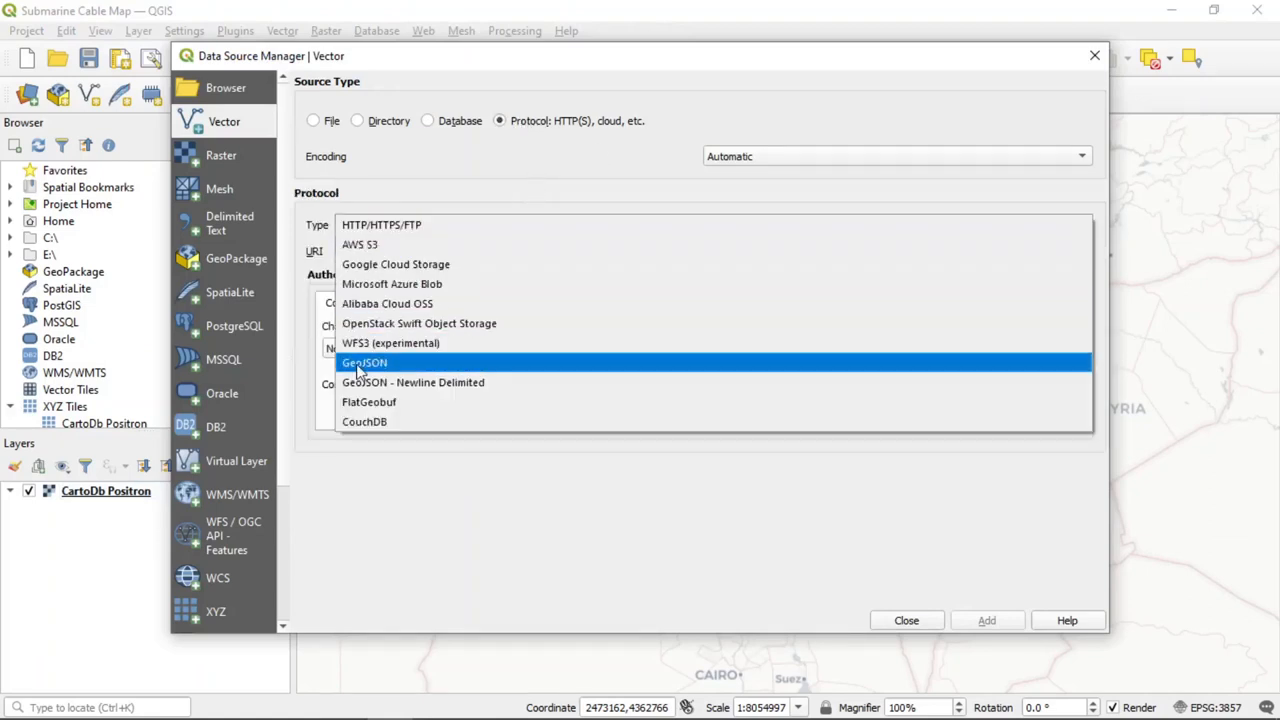
{"action": "left_click", "coordinate": [364, 362]}
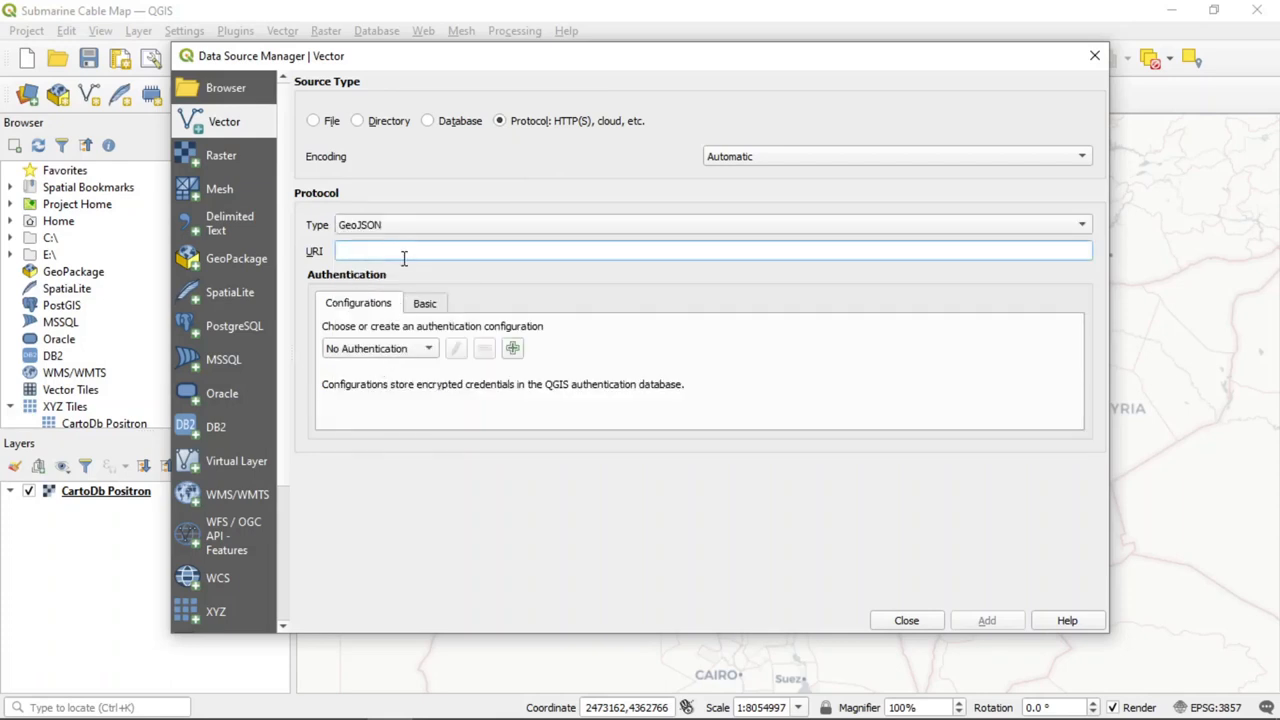
{"action": "type", "text": "https://raw.githubusercontent.com/telegeography/www.submarinecablemap.com/master/public/api/v2/cable/cable-geo.json"}
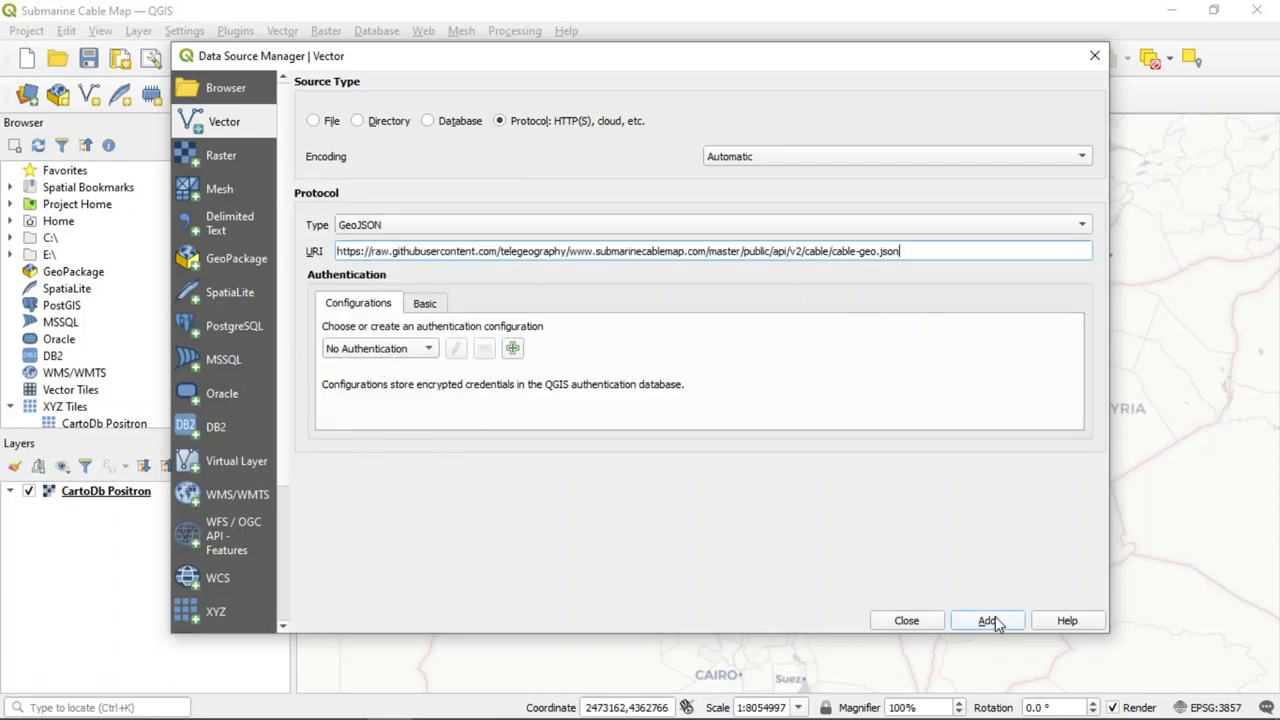
{"action": "left_click", "coordinate": [987, 620]}
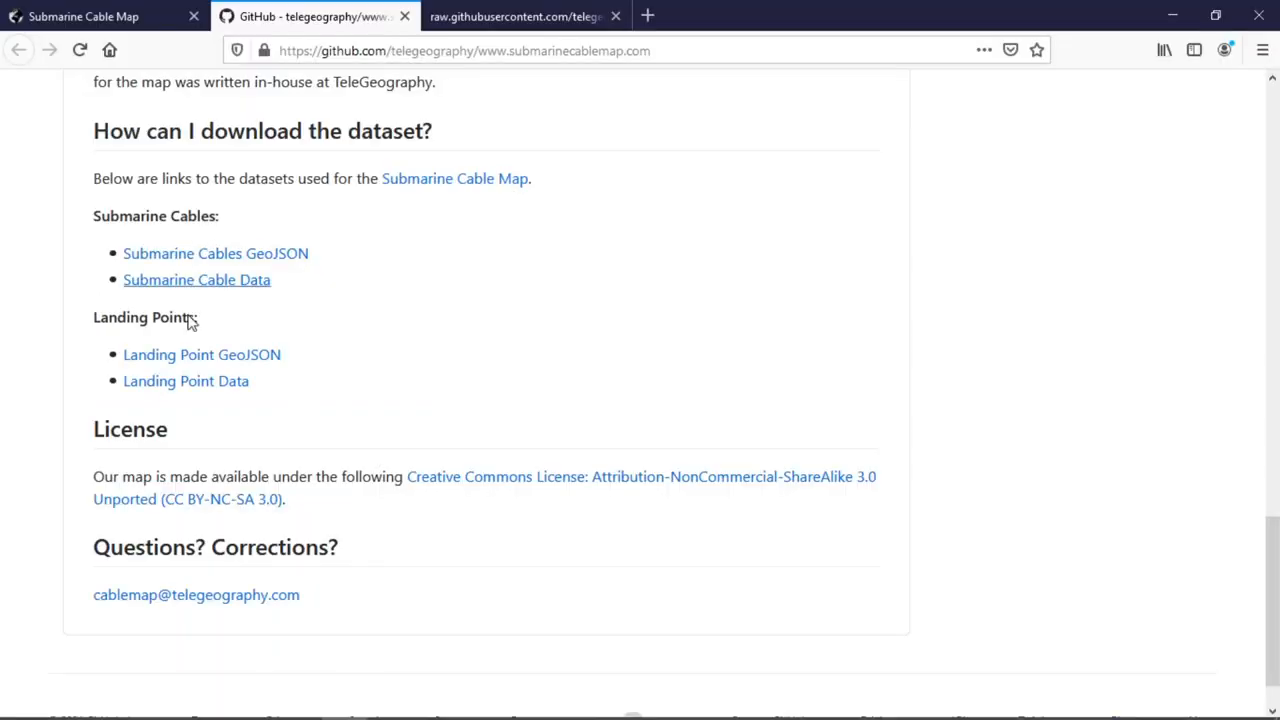
- Bring up the link options for the landing-point GeoJSON on GitHub
{"action": "right_click", "coordinate": [202, 354]}
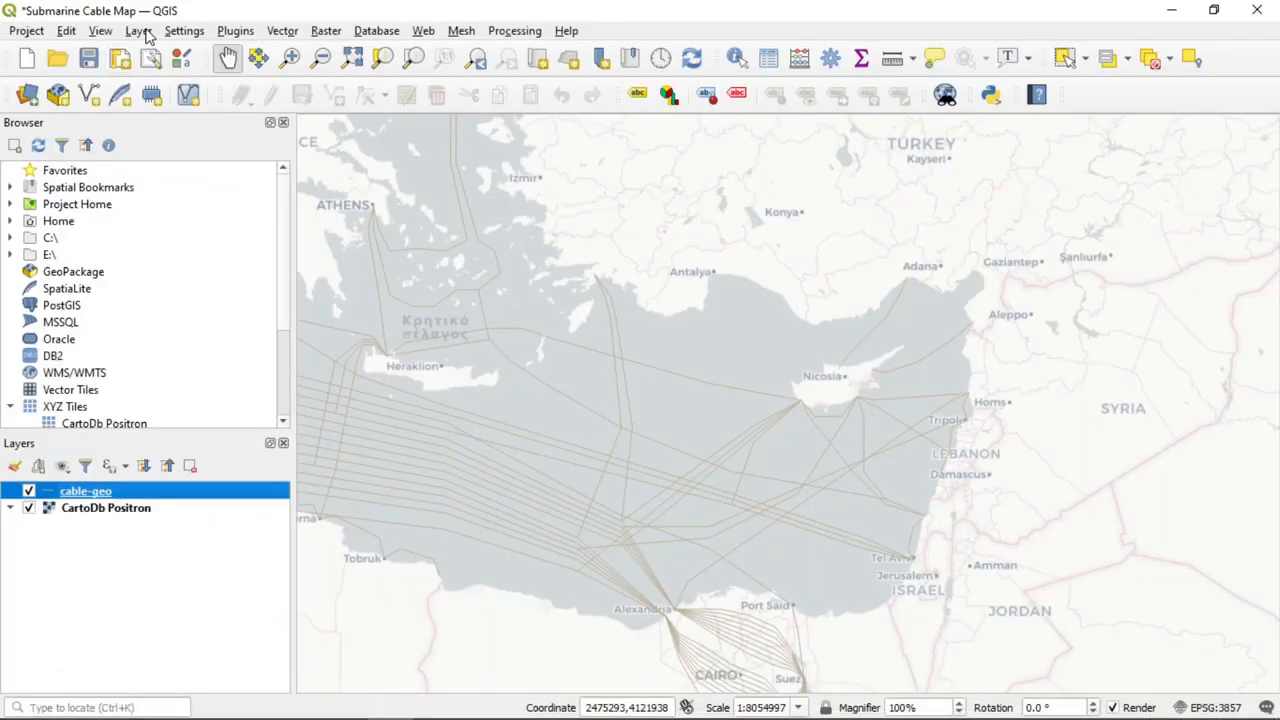
- Add the landing-point GeoJSON URL as a vector layer and close the dialog
{"action": "left_click", "coordinate": [138, 30]}
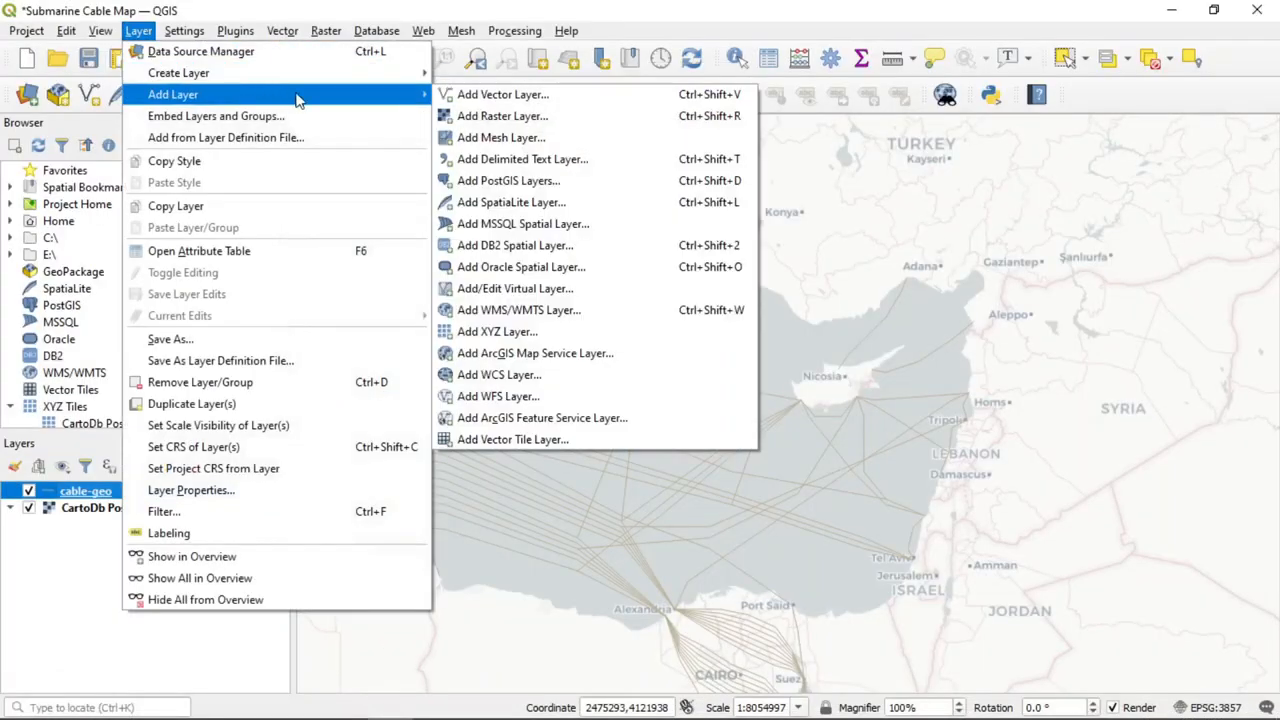
{"action": "mouse_move", "coordinate": [502, 115]}
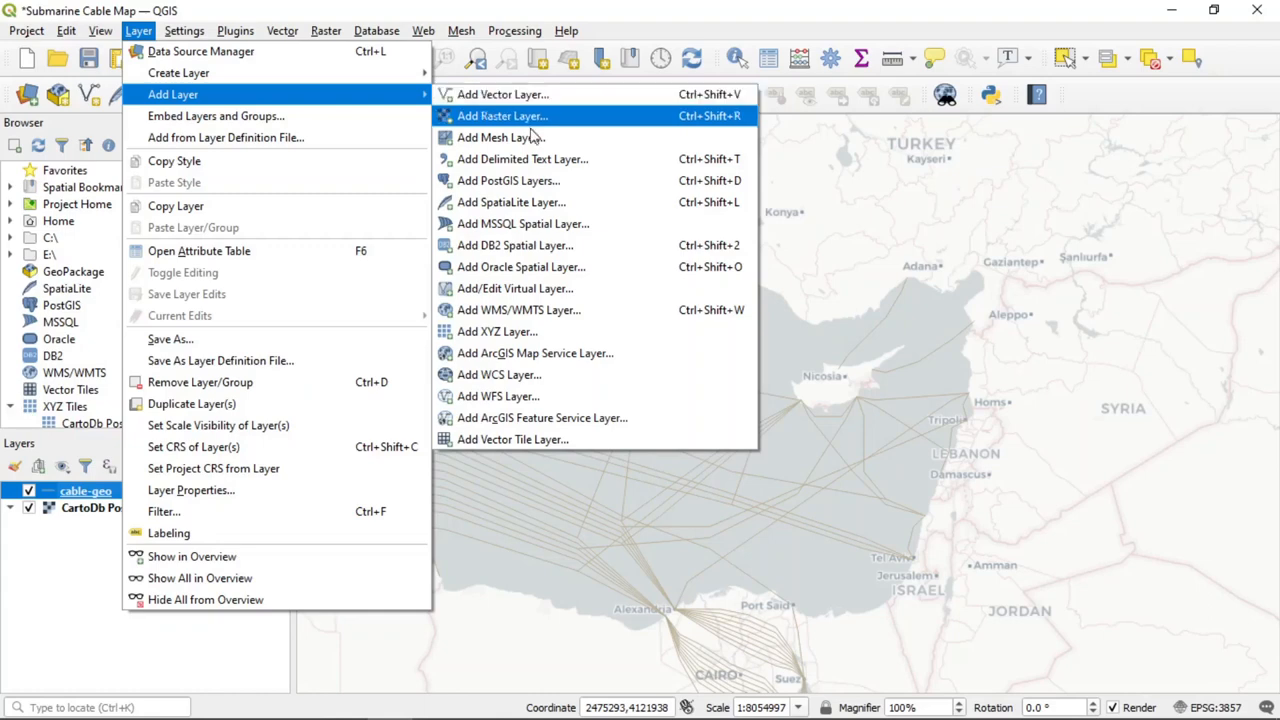
{"action": "left_click", "coordinate": [501, 94]}
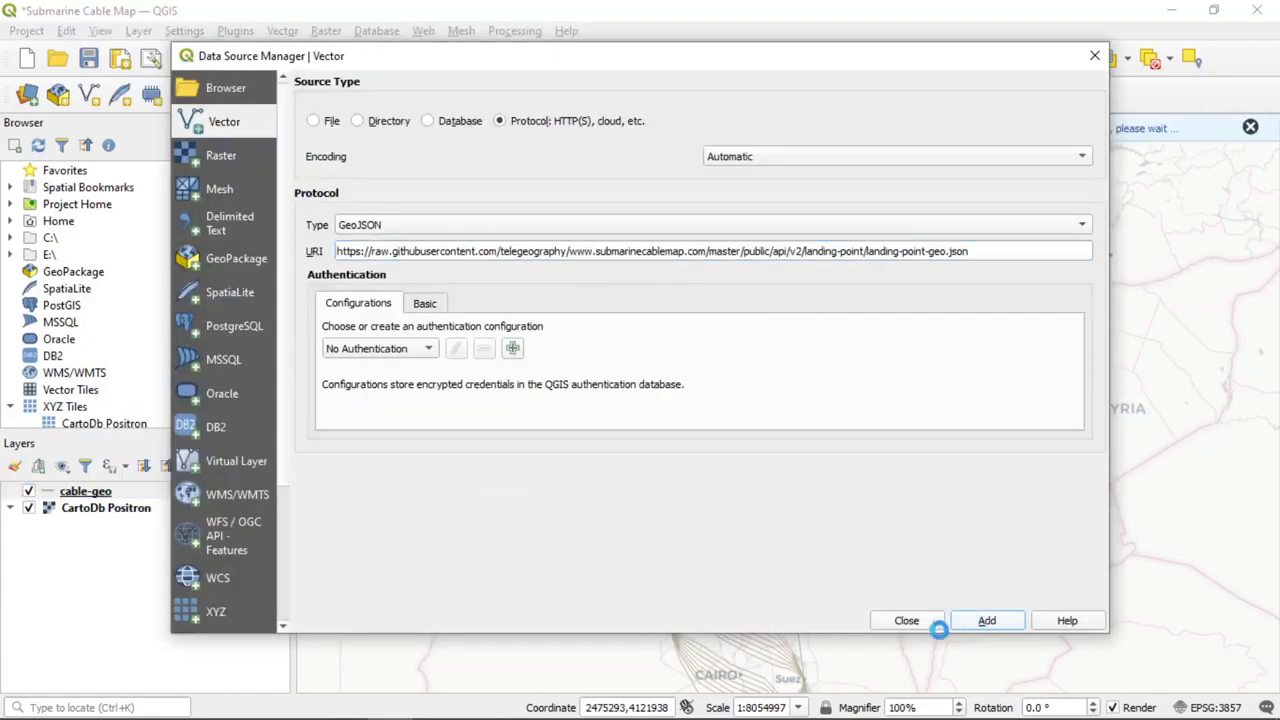
{"action": "left_click", "coordinate": [986, 620]}
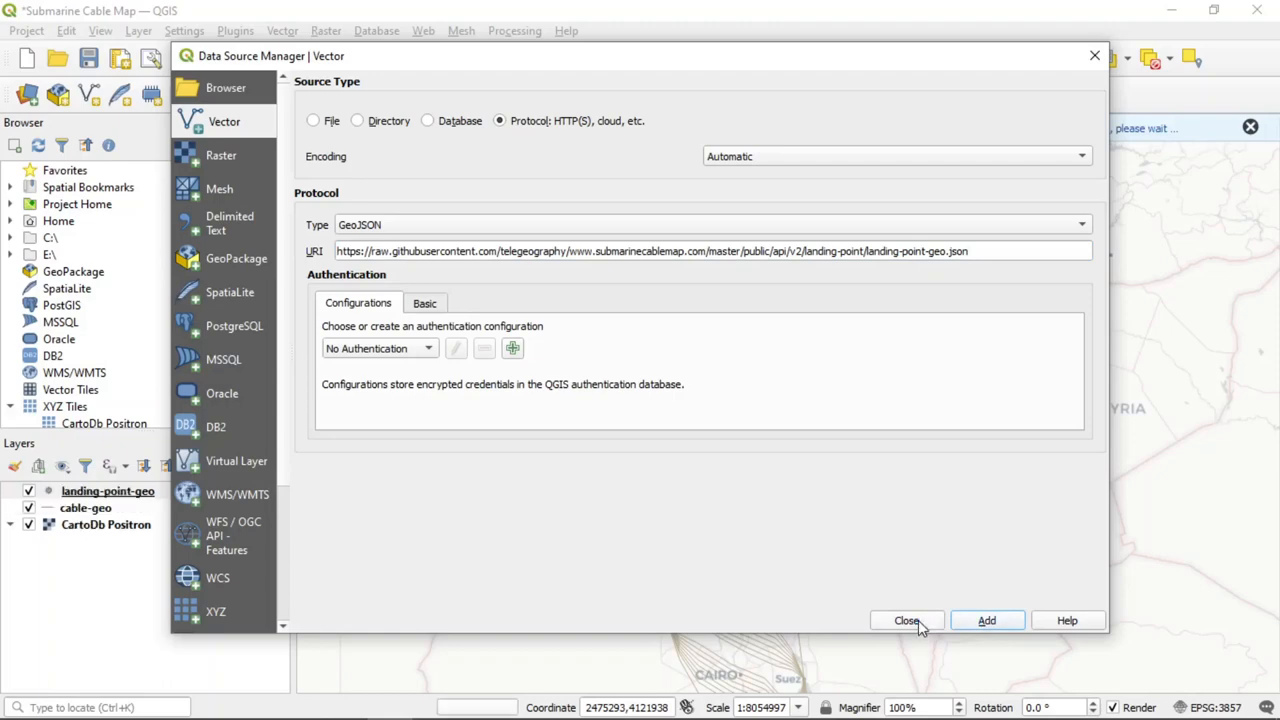
{"action": "left_click", "coordinate": [906, 620]}
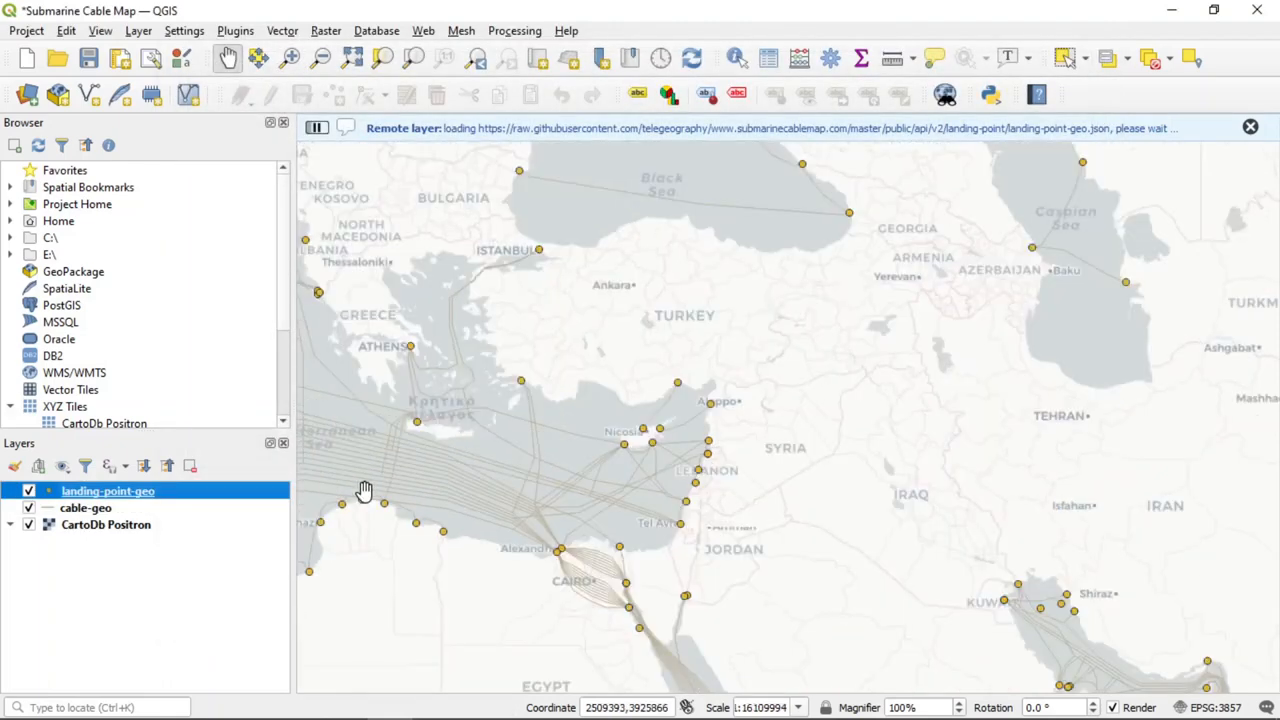
{"action": "right_click", "coordinate": [85, 508]}
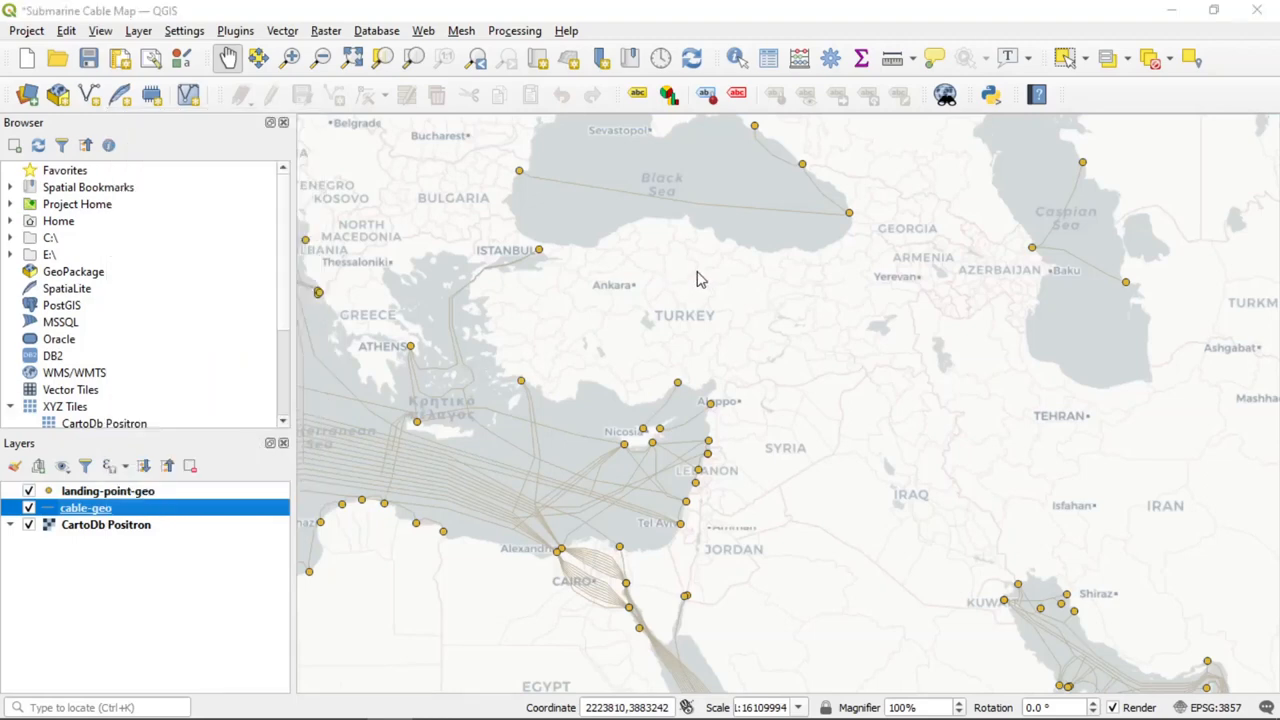
- Give cable-geo lines a data-defined colour expression '#' + "color" and apply it
{"action": "double_click", "coordinate": [85, 508]}
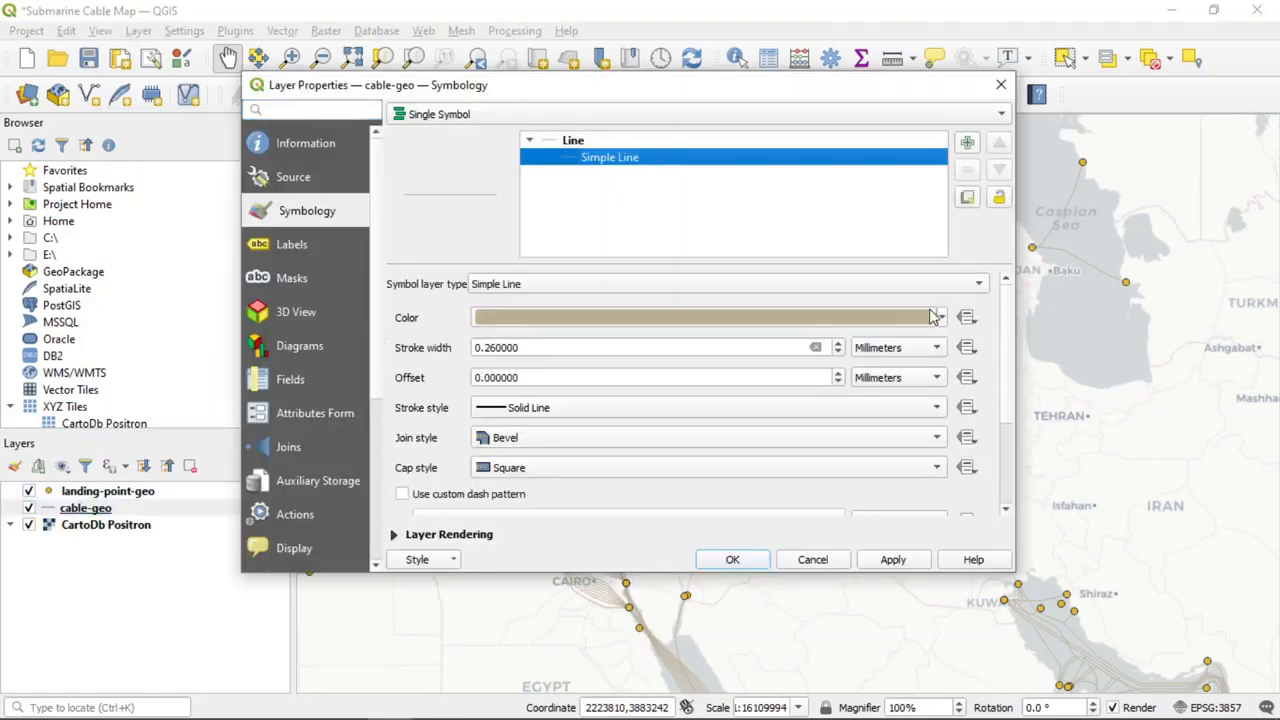
{"action": "left_click", "coordinate": [966, 317]}
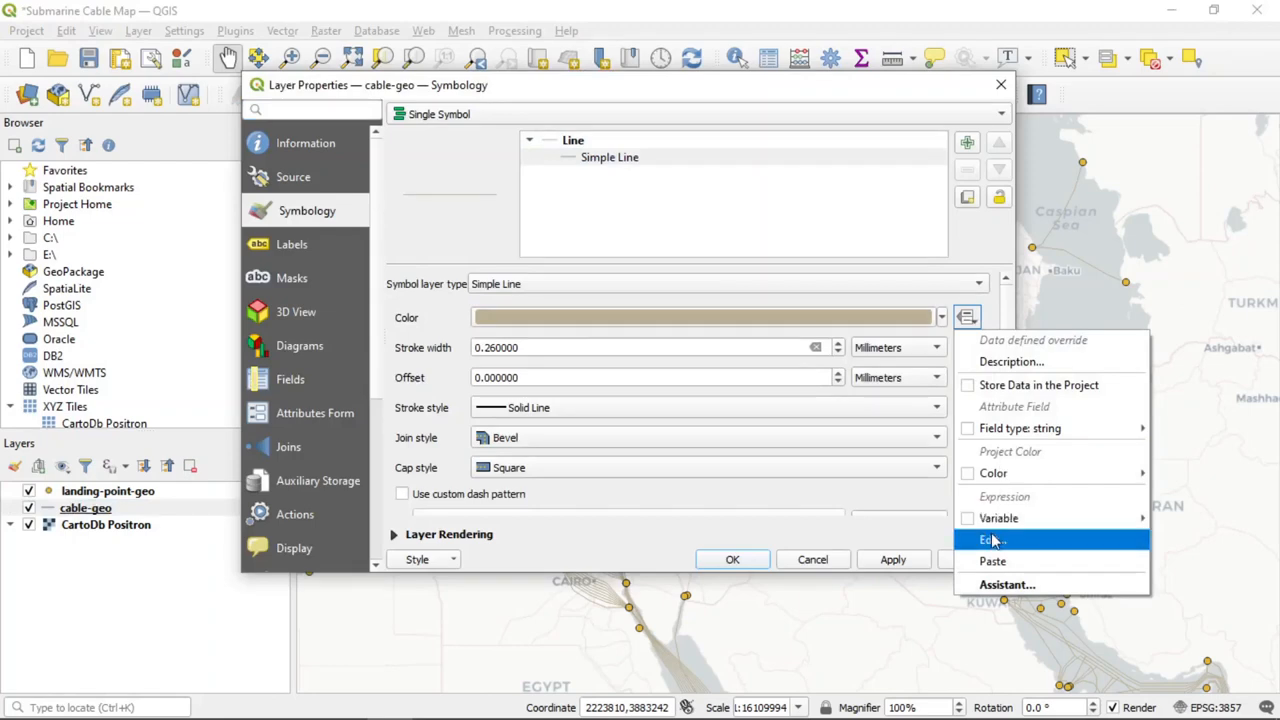
{"action": "left_click", "coordinate": [991, 539]}
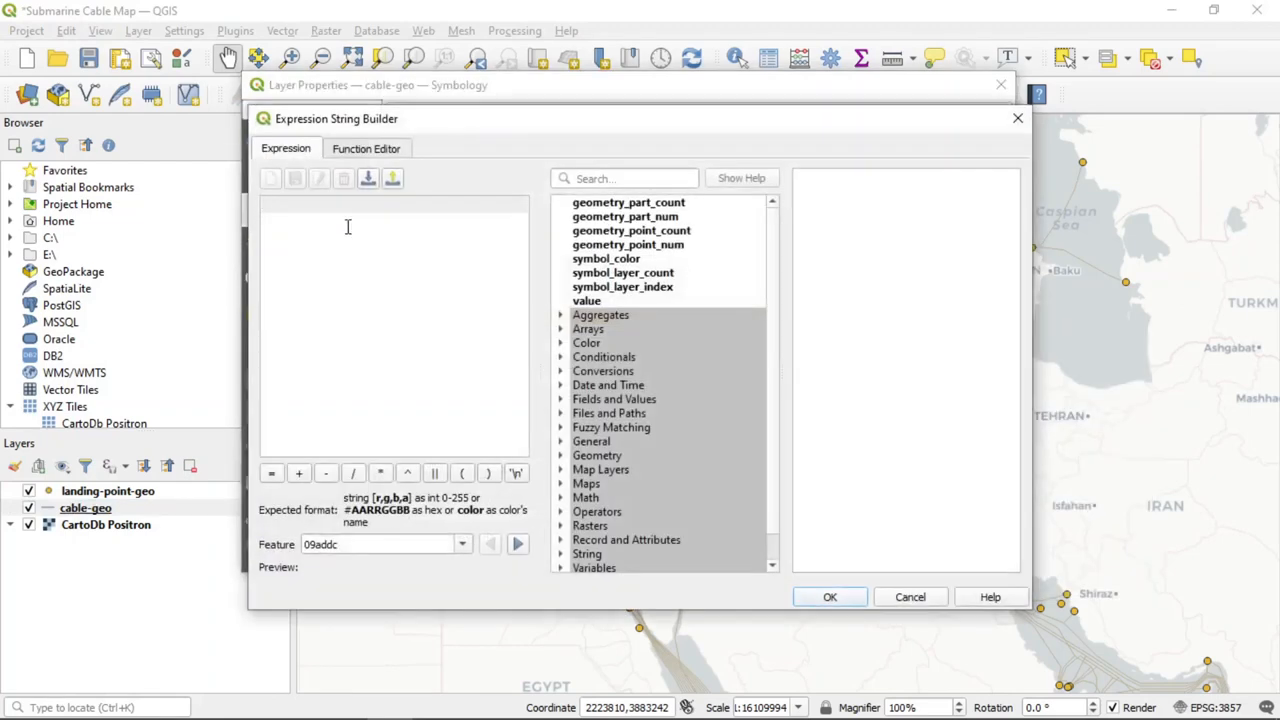
{"action": "left_click", "coordinate": [561, 399]}
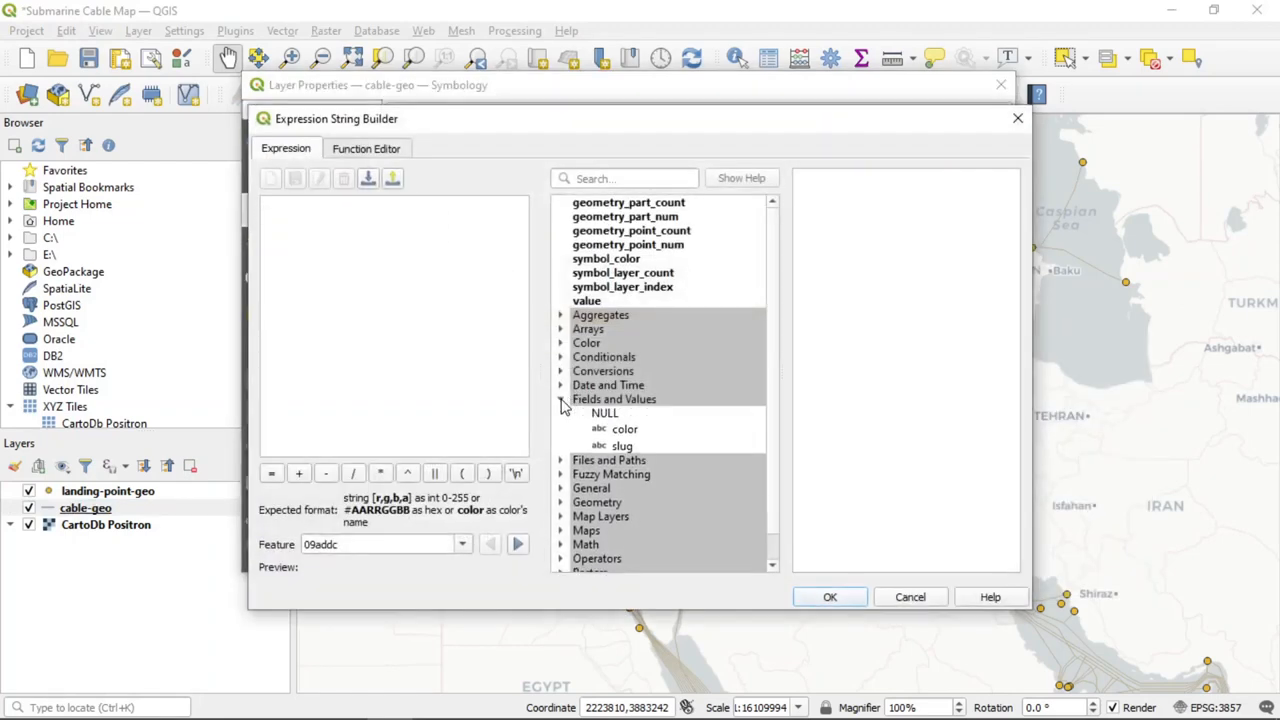
{"action": "left_click", "coordinate": [624, 428]}
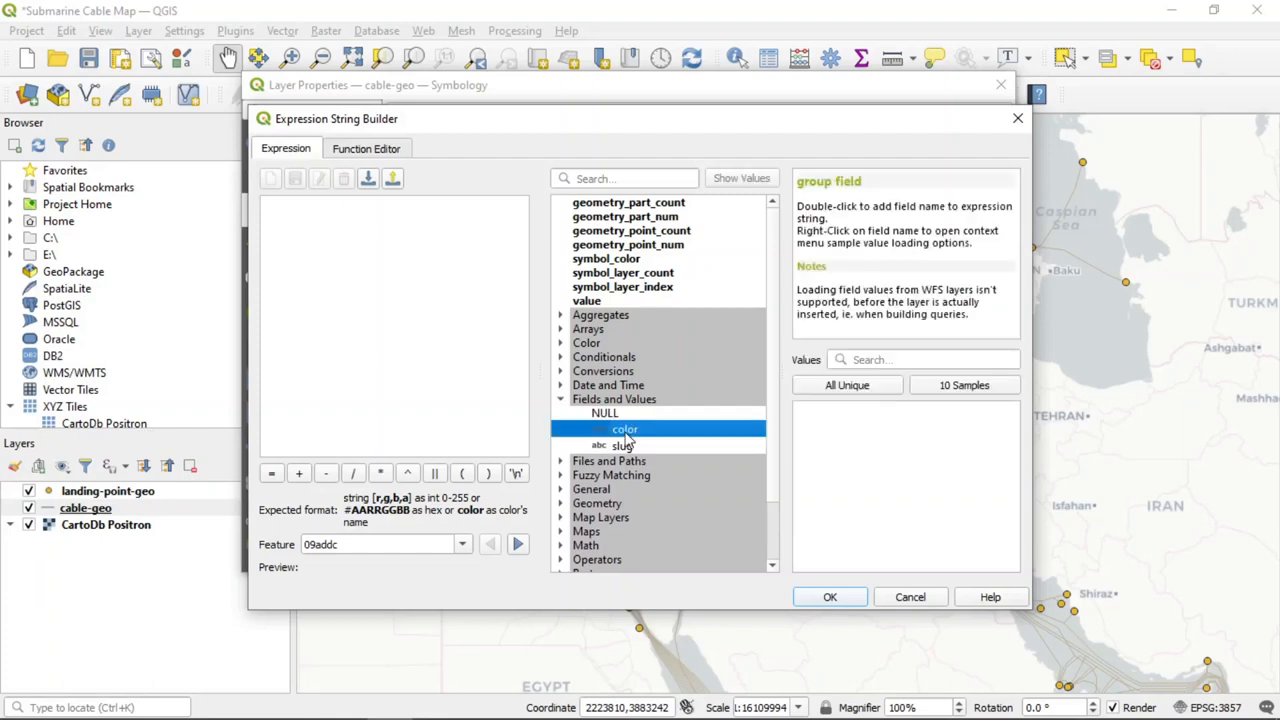
{"action": "double_click", "coordinate": [624, 428]}
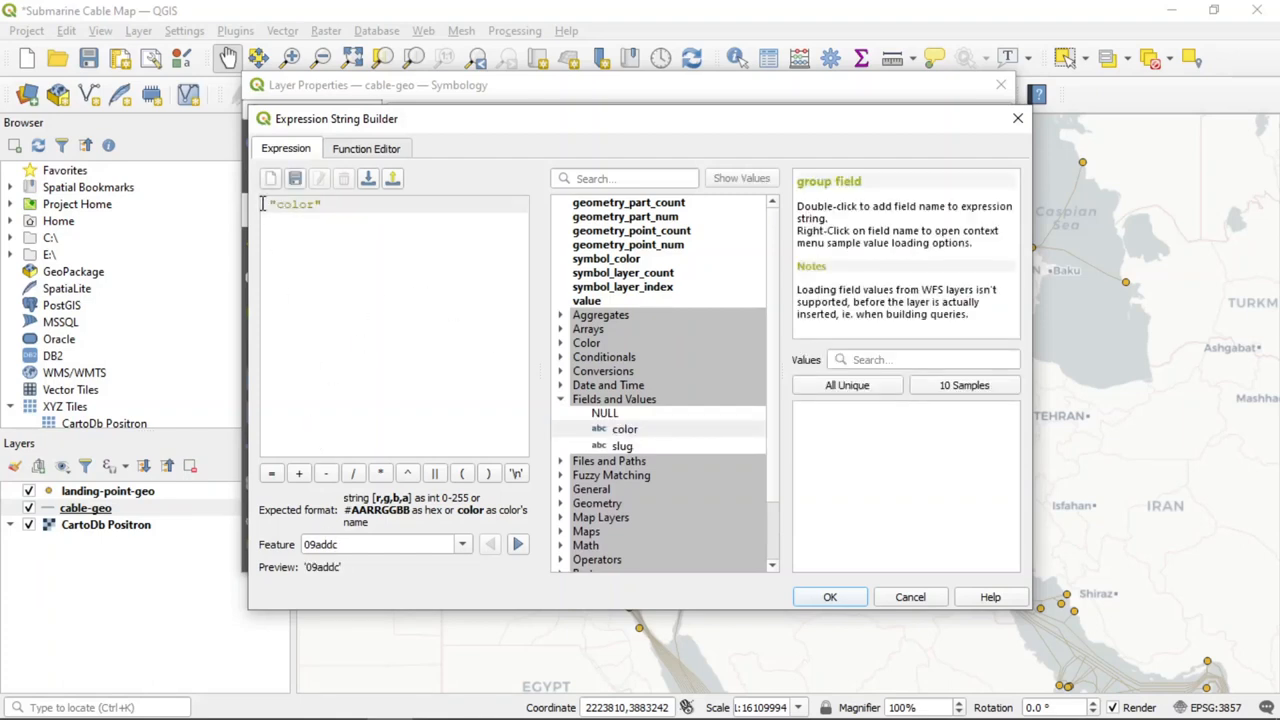
{"action": "type", "text": "'"}
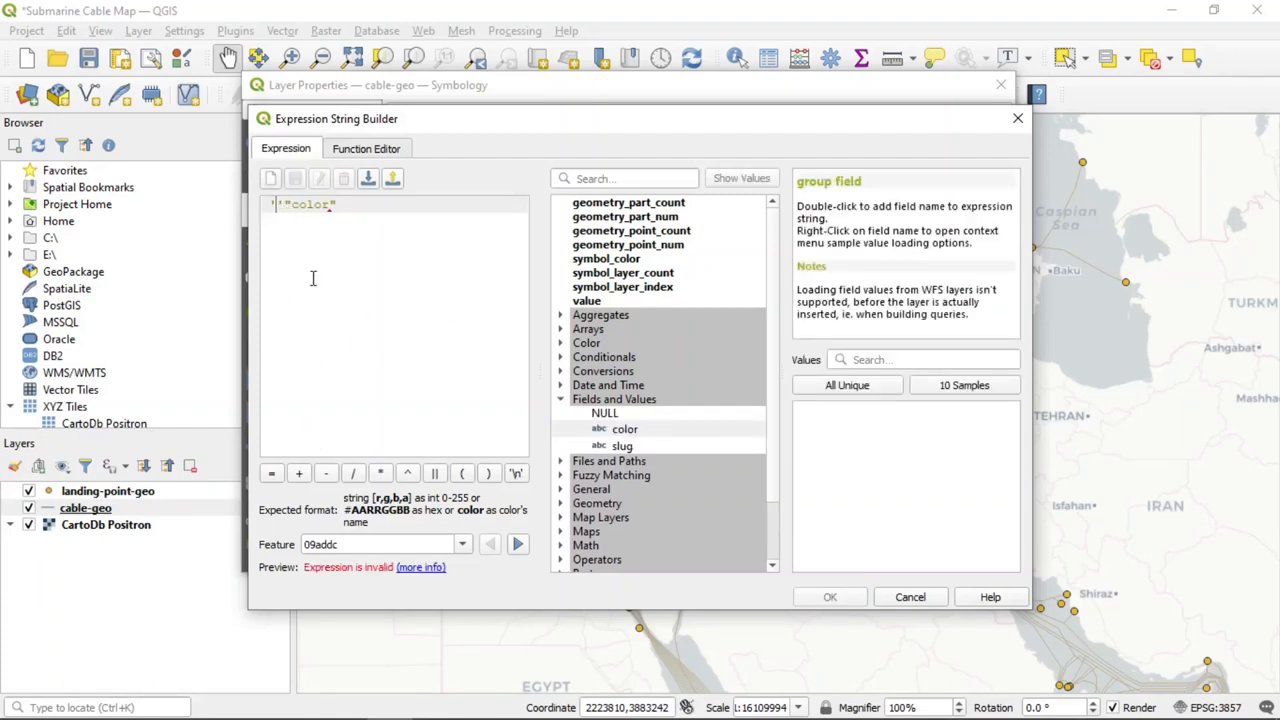
{"action": "type", "text": "£"}
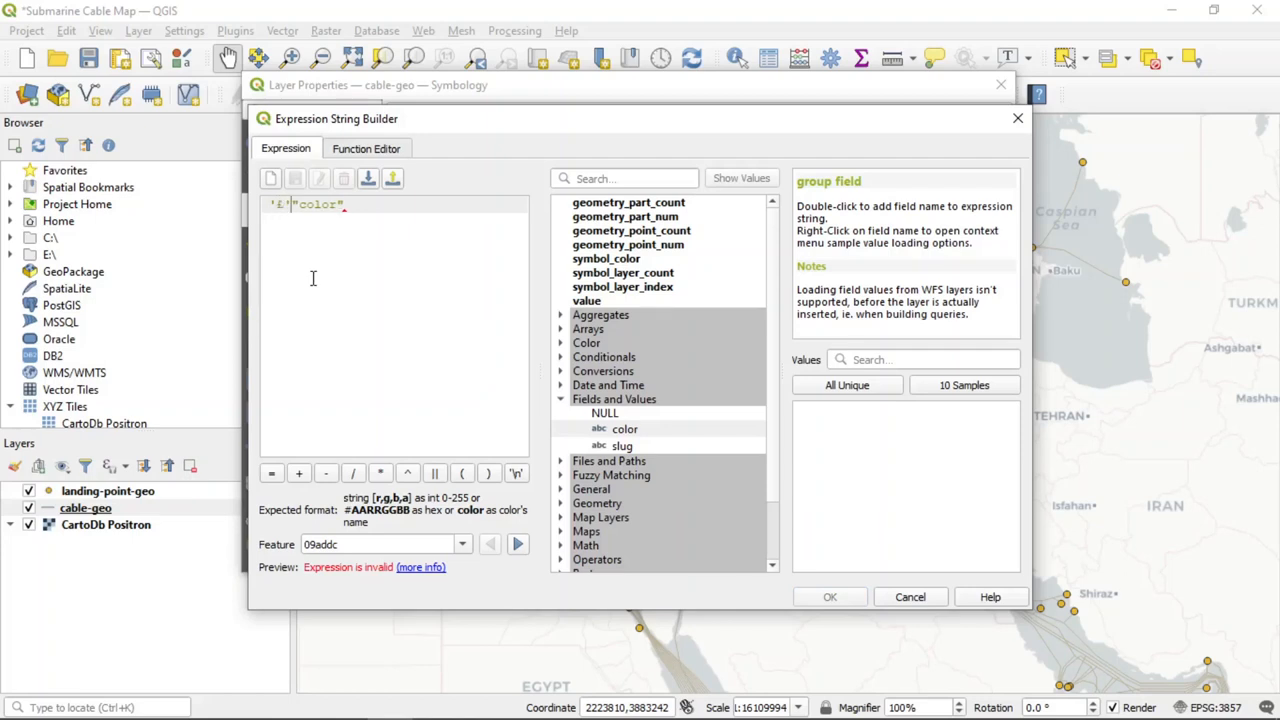
{"action": "type", "text": "#"}
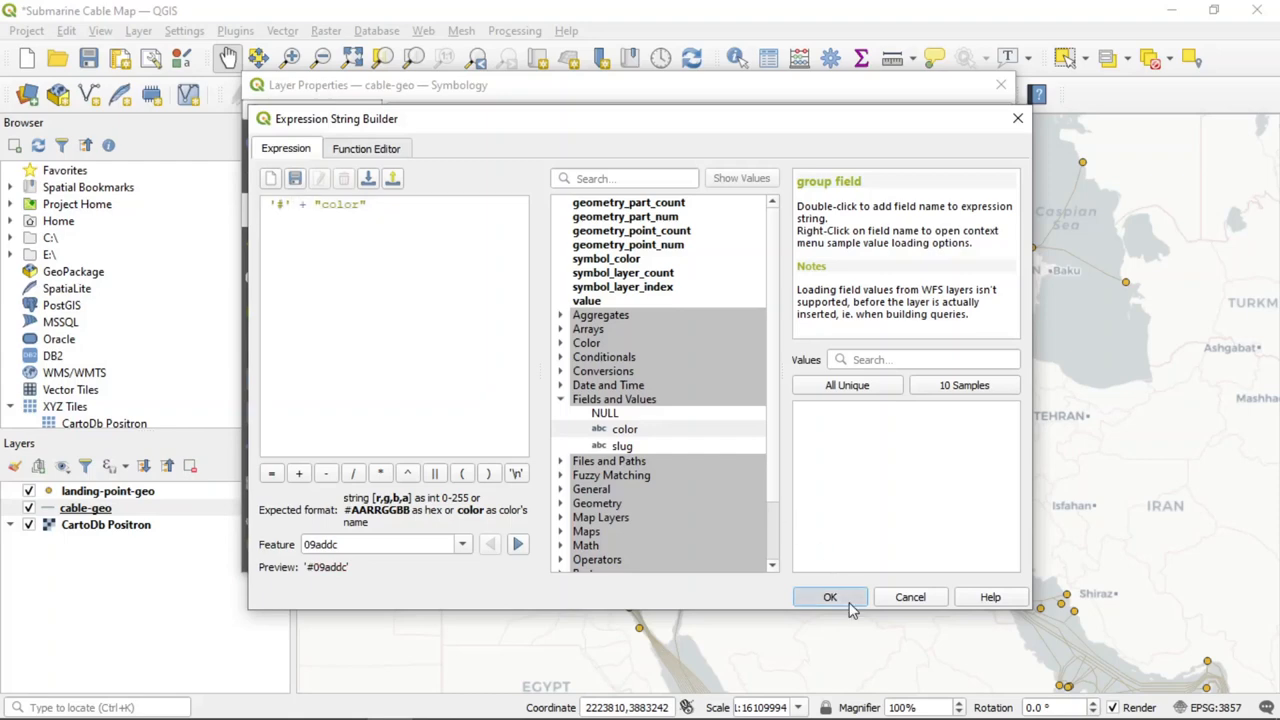
{"action": "left_click", "coordinate": [829, 597]}
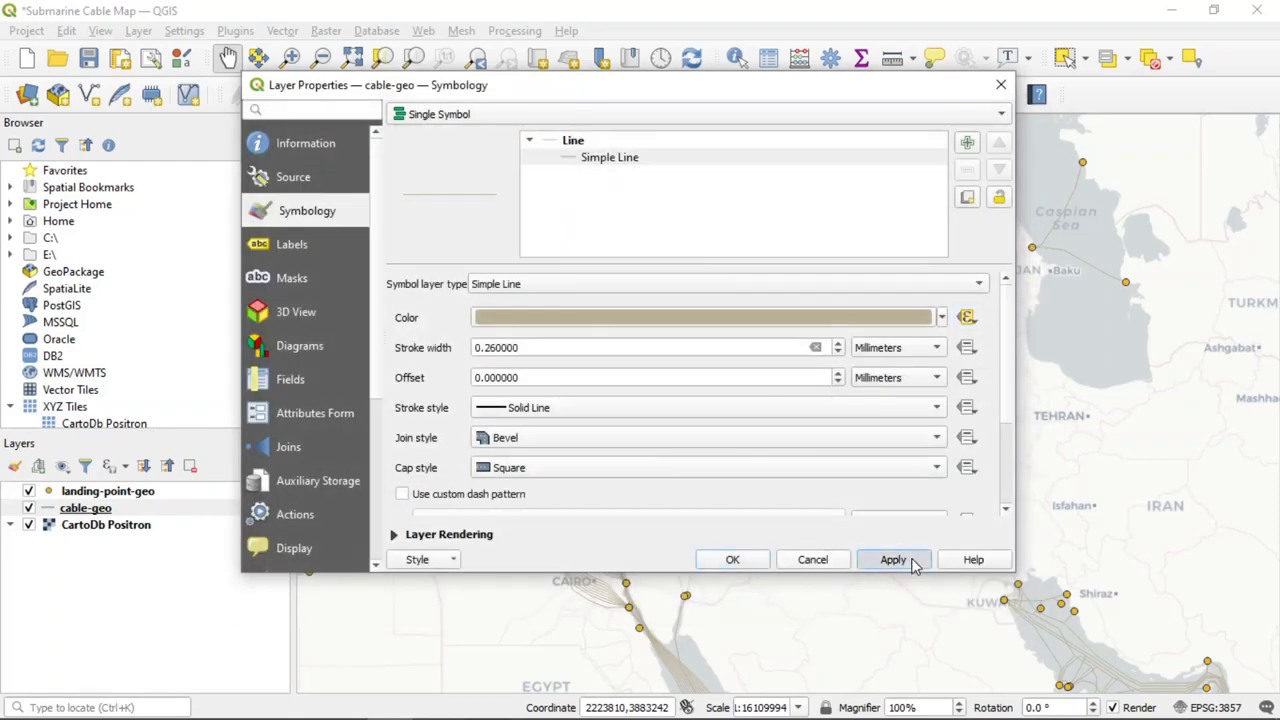
{"action": "left_click", "coordinate": [892, 559]}
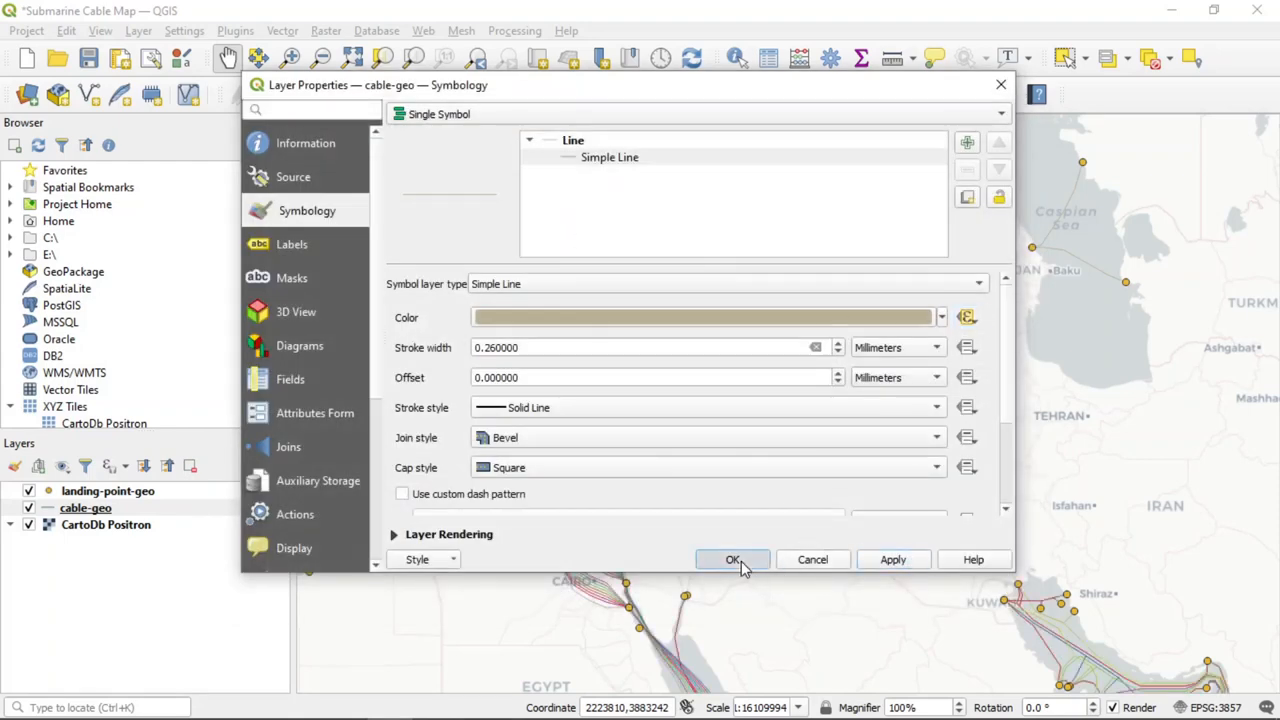
{"action": "left_click", "coordinate": [732, 559]}
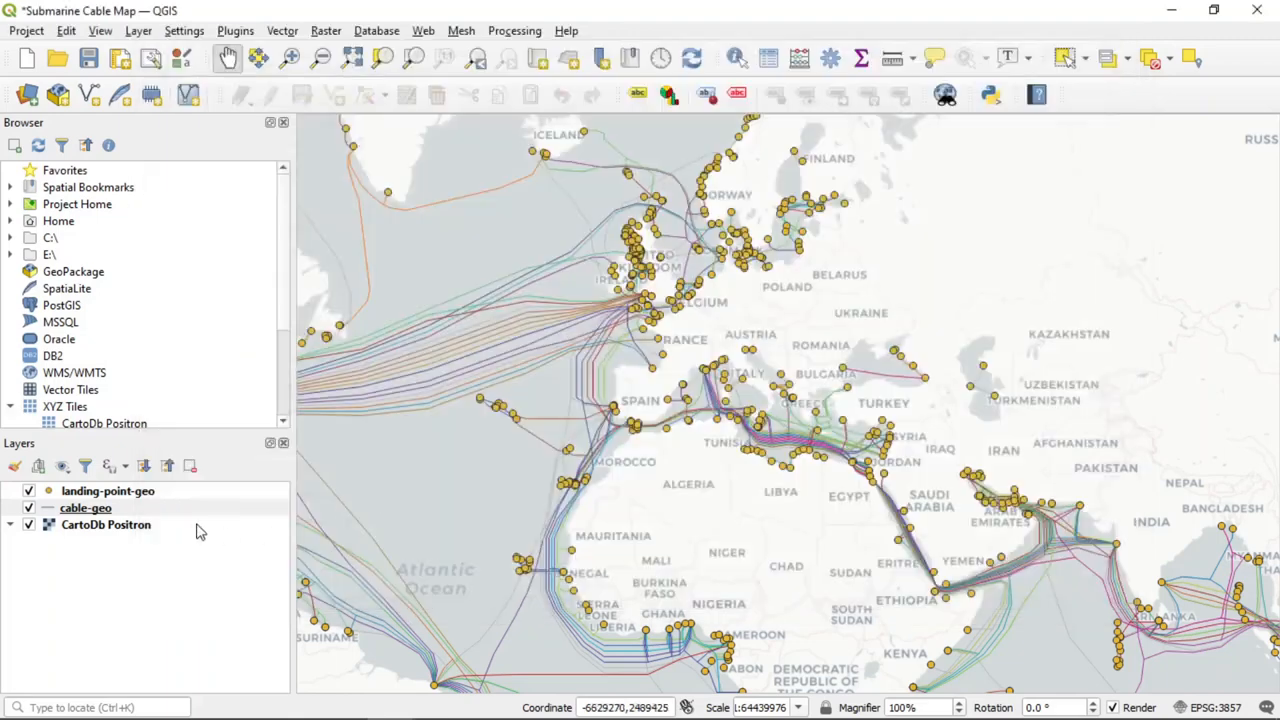
- Set the landing-point-geo simple marker fill colour to white (#ffffff)
{"action": "left_click", "coordinate": [108, 490]}
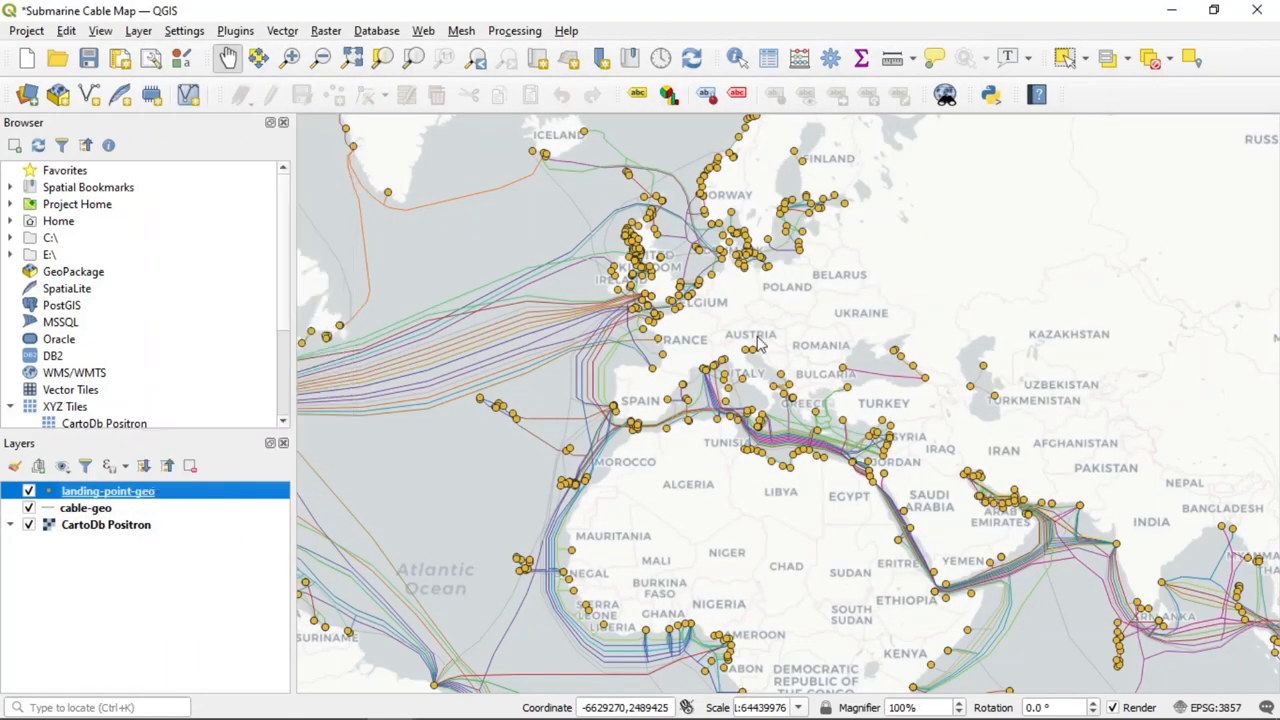
{"action": "double_click", "coordinate": [107, 490]}
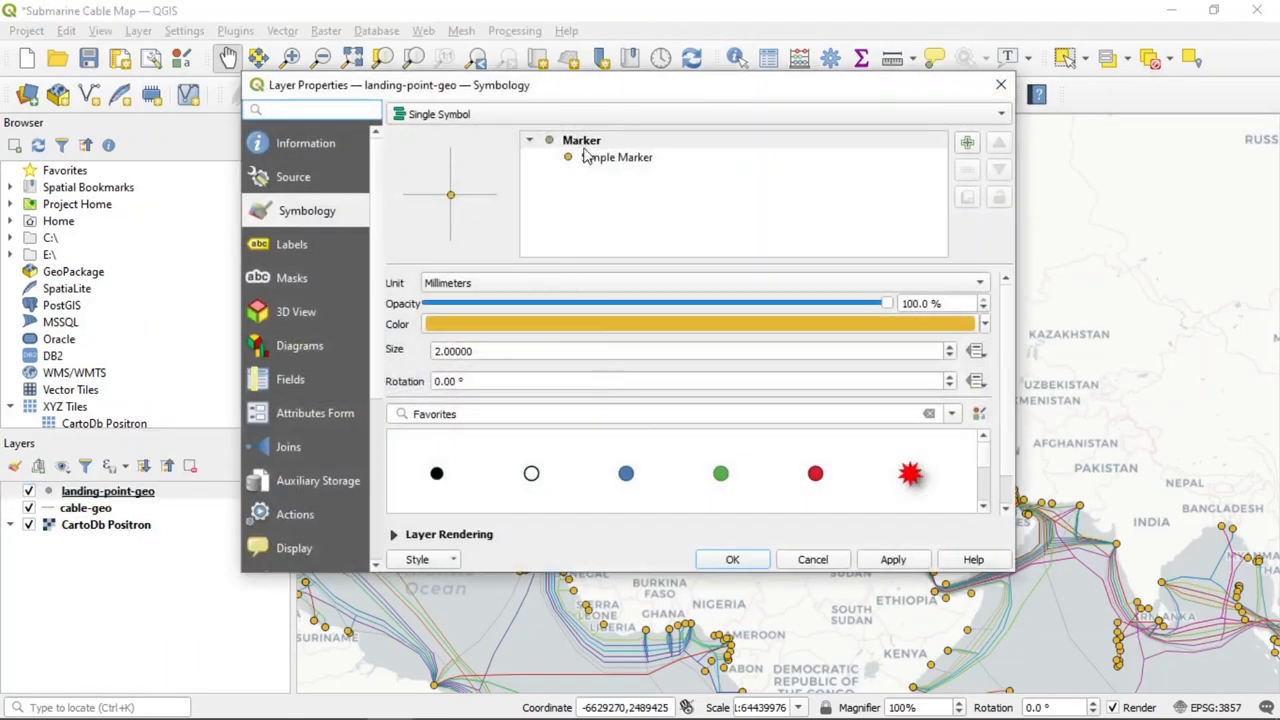
{"action": "left_click", "coordinate": [700, 323]}
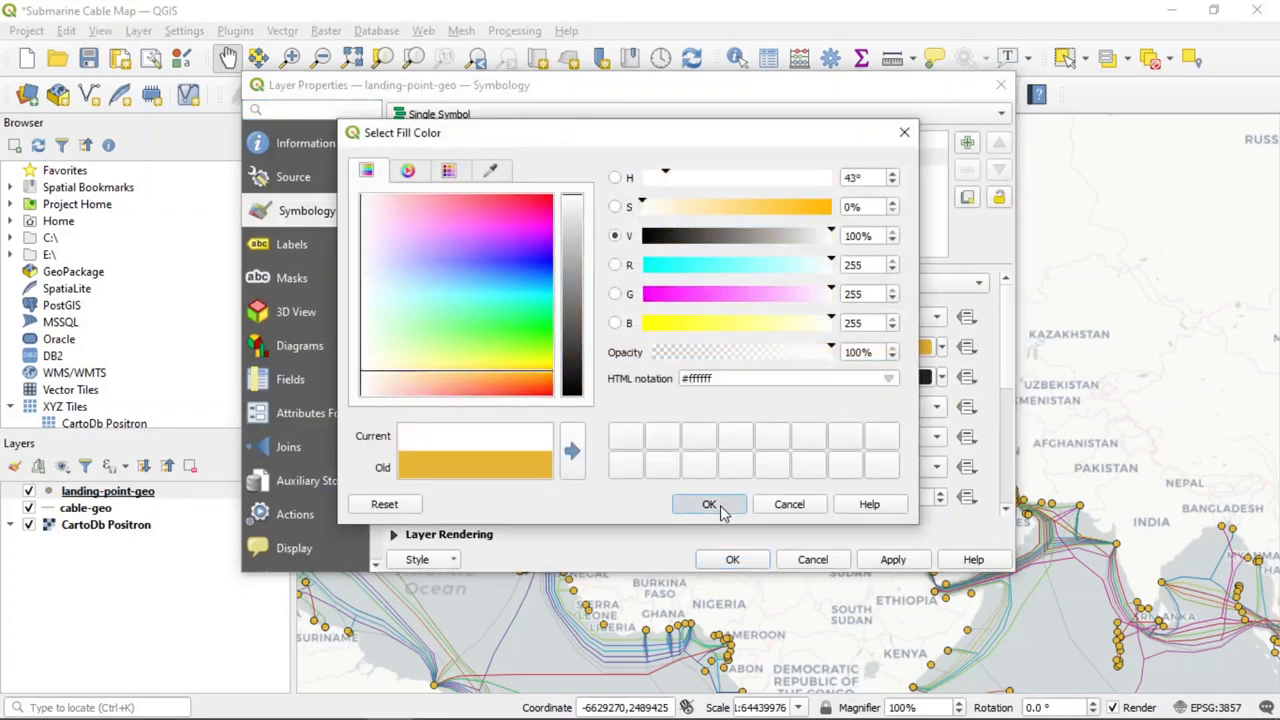
{"action": "left_click", "coordinate": [709, 504]}
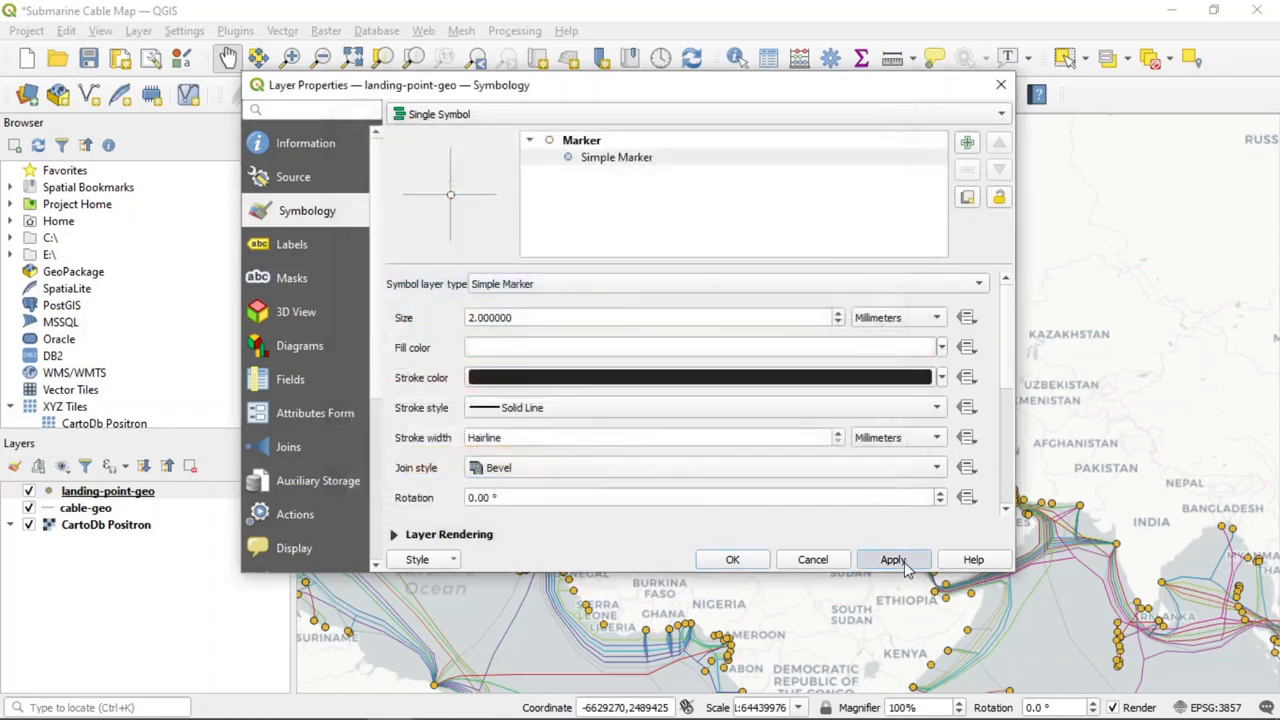